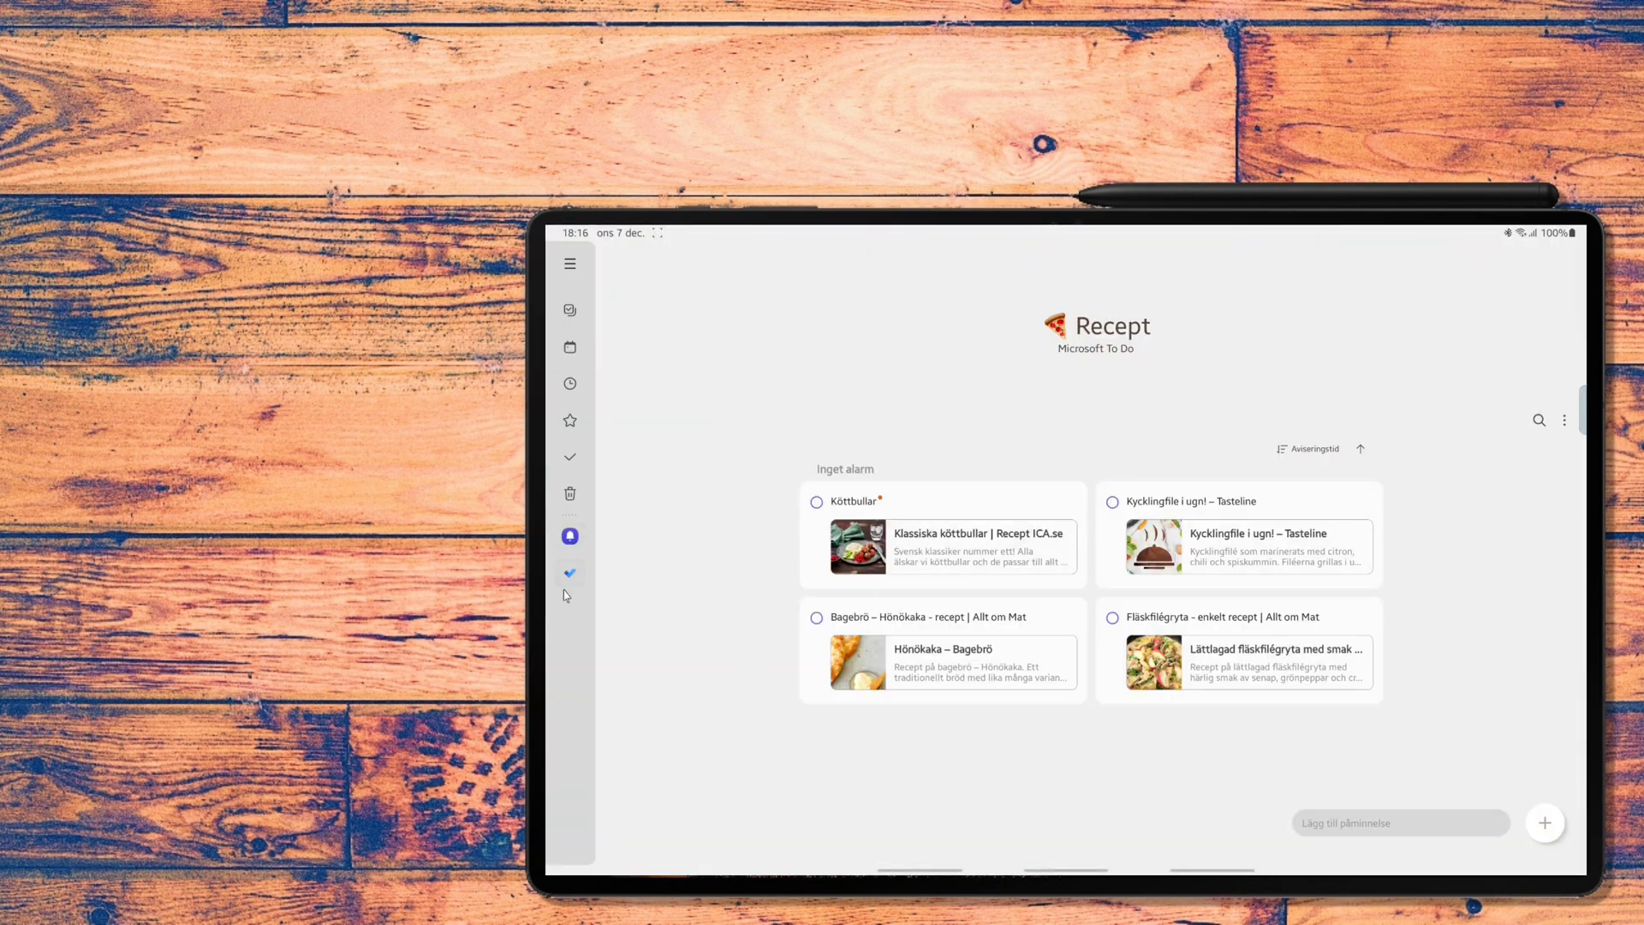
mouse_move(569, 574)
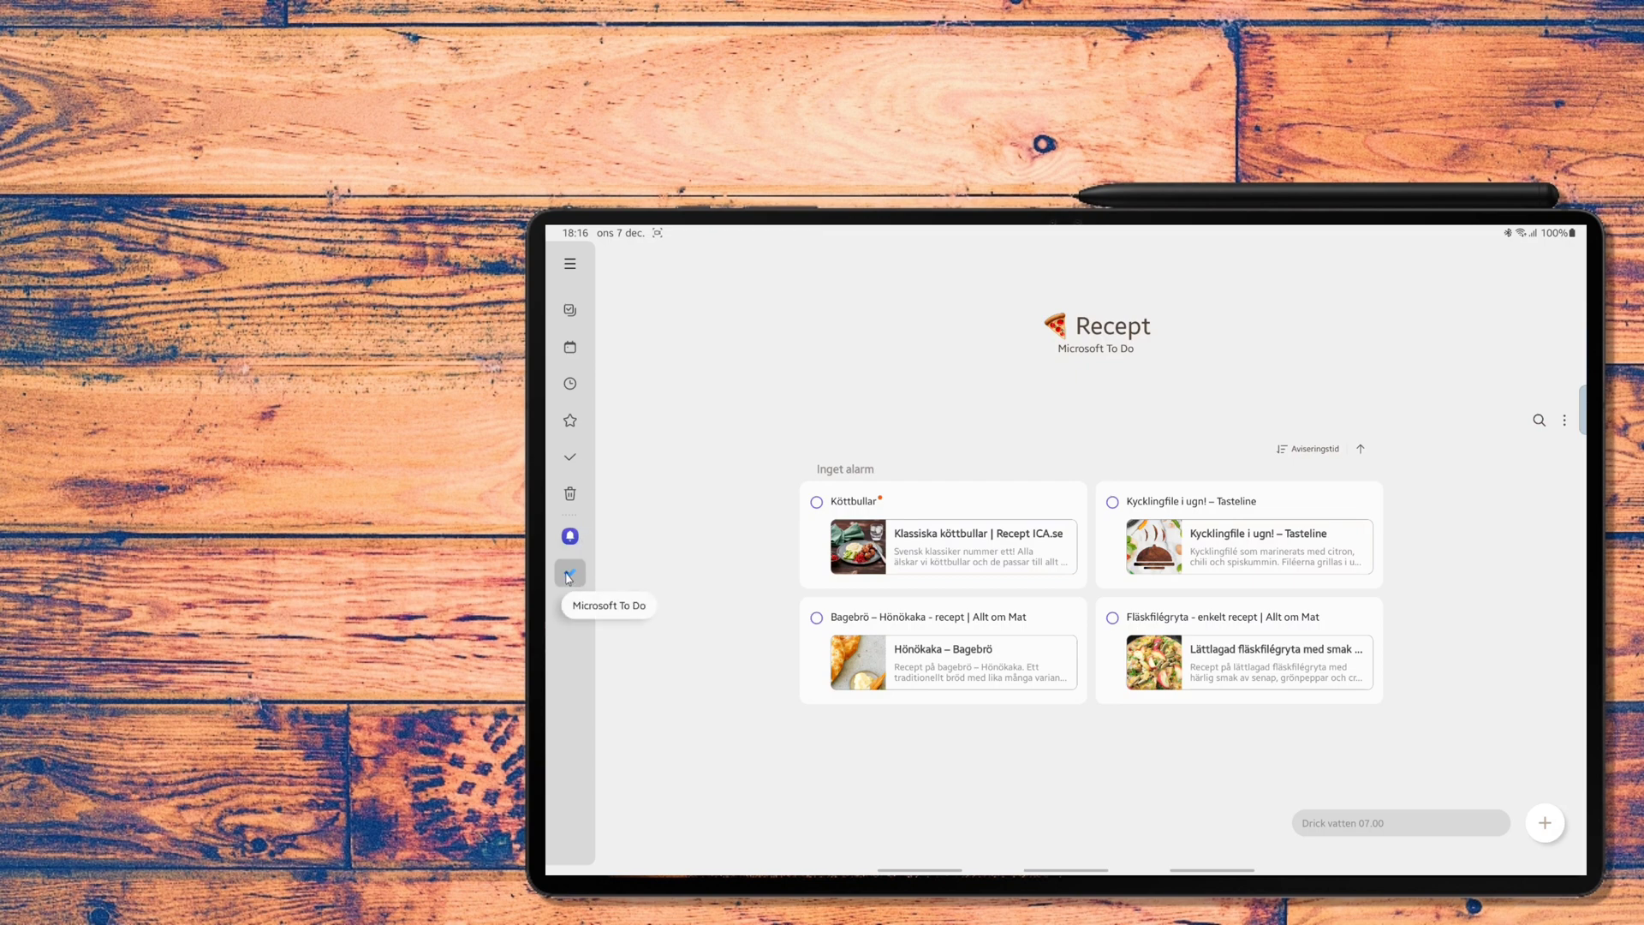
- Expand the list navigation panel, then leave Samsung Reminder for the home screen
click(571, 264)
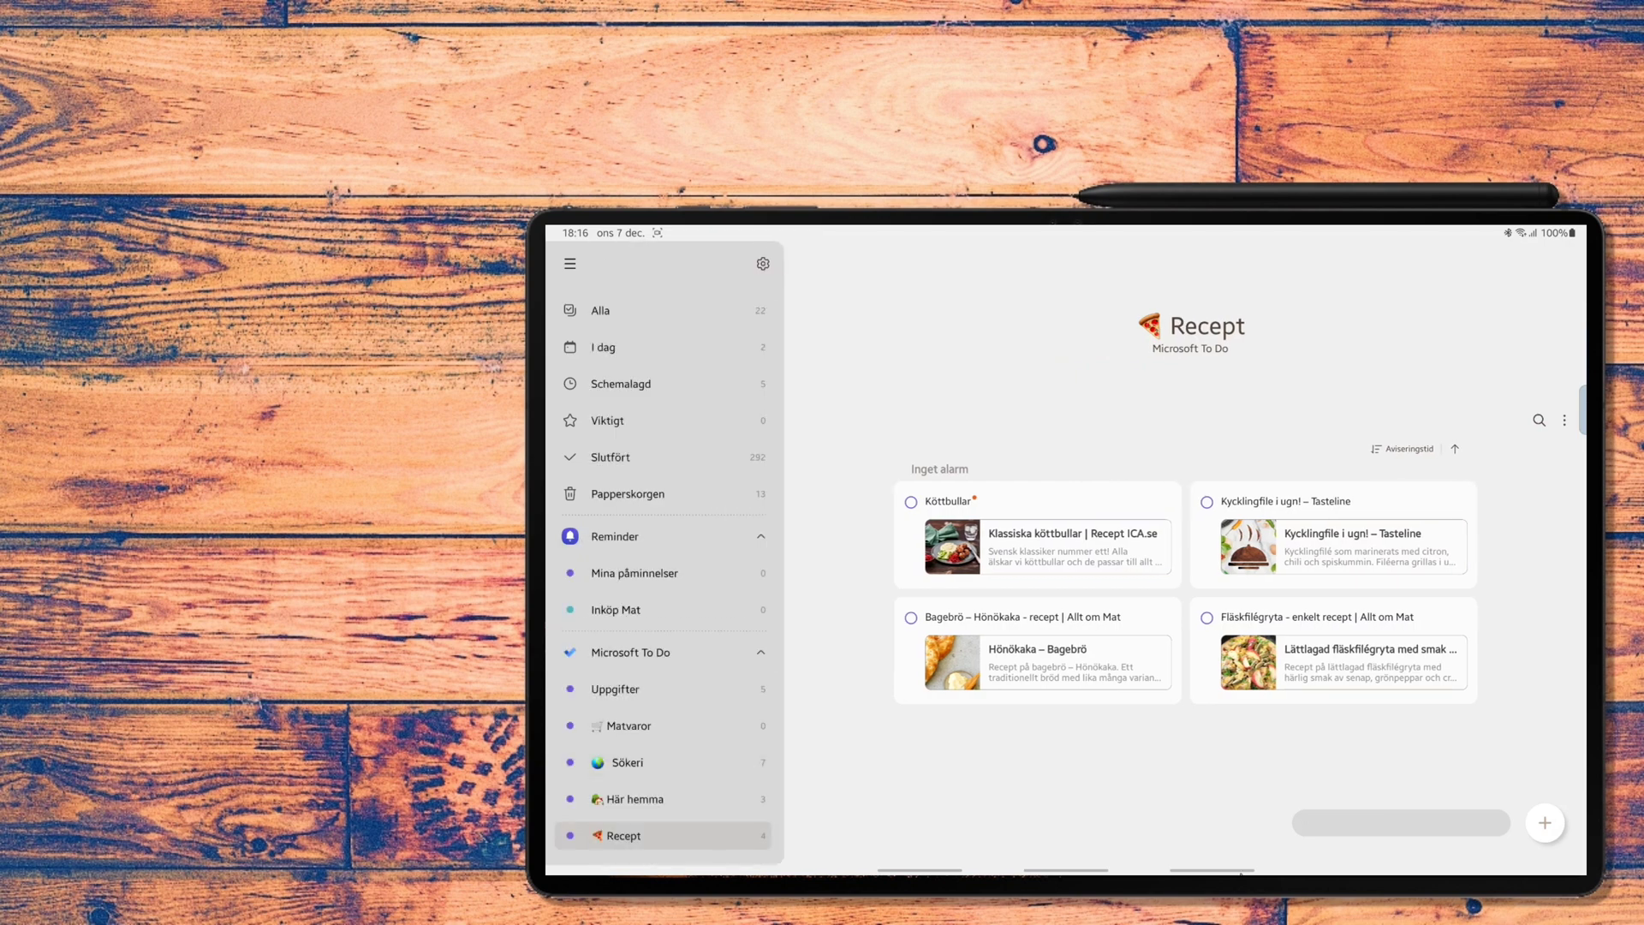
key(Home)
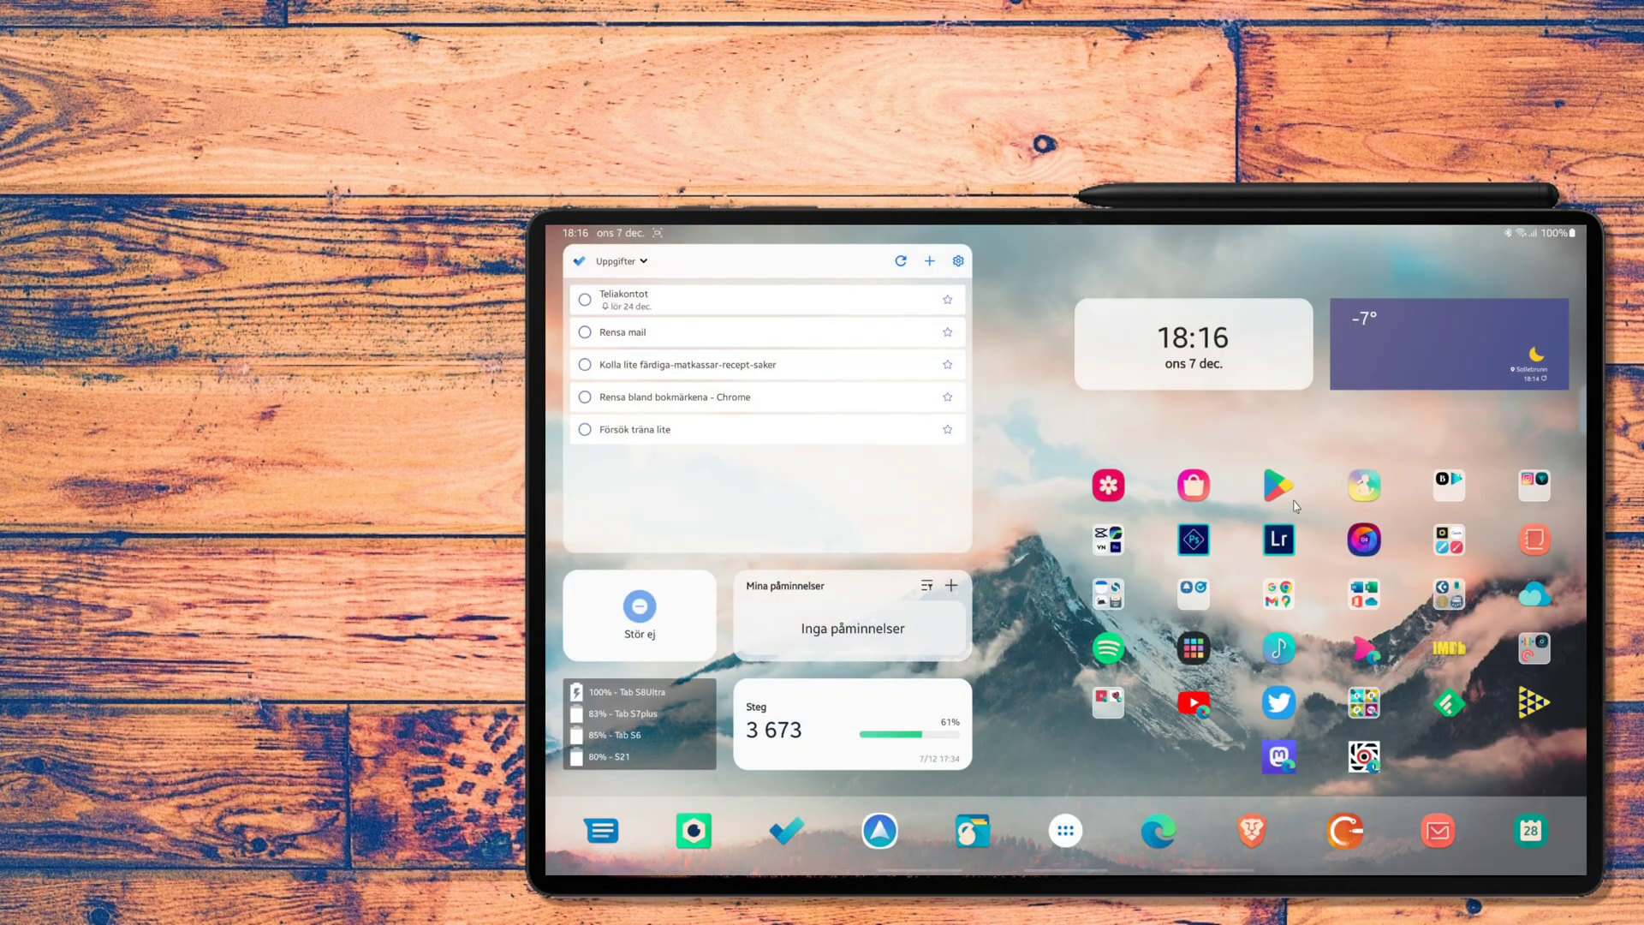
mouse_move(1031, 755)
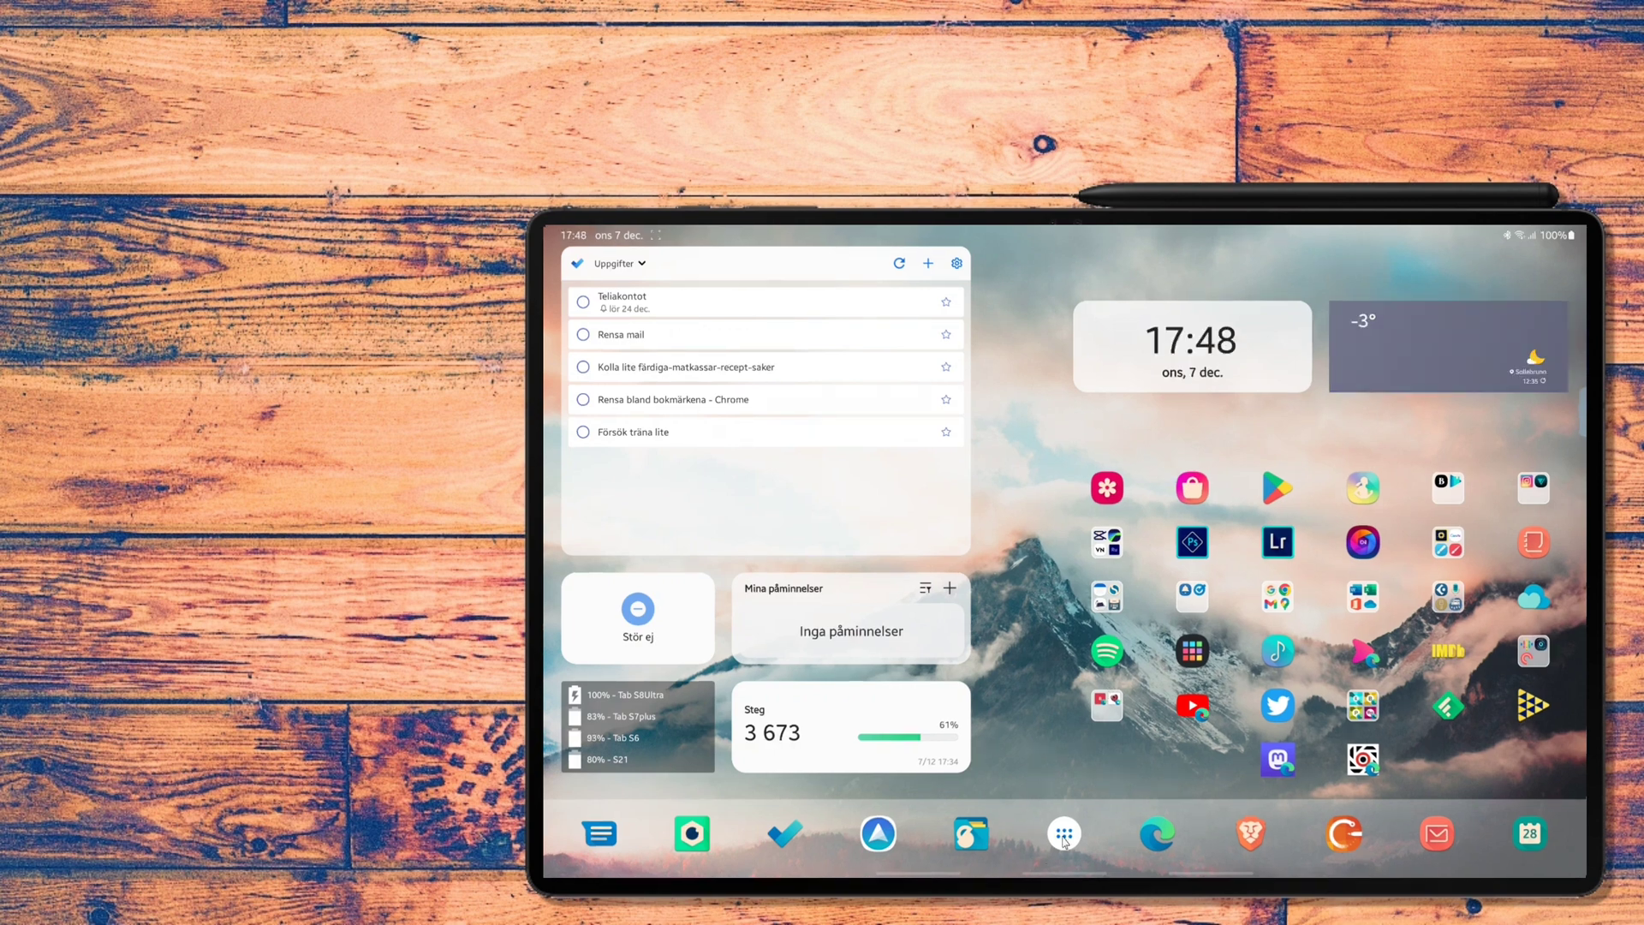
click(1064, 834)
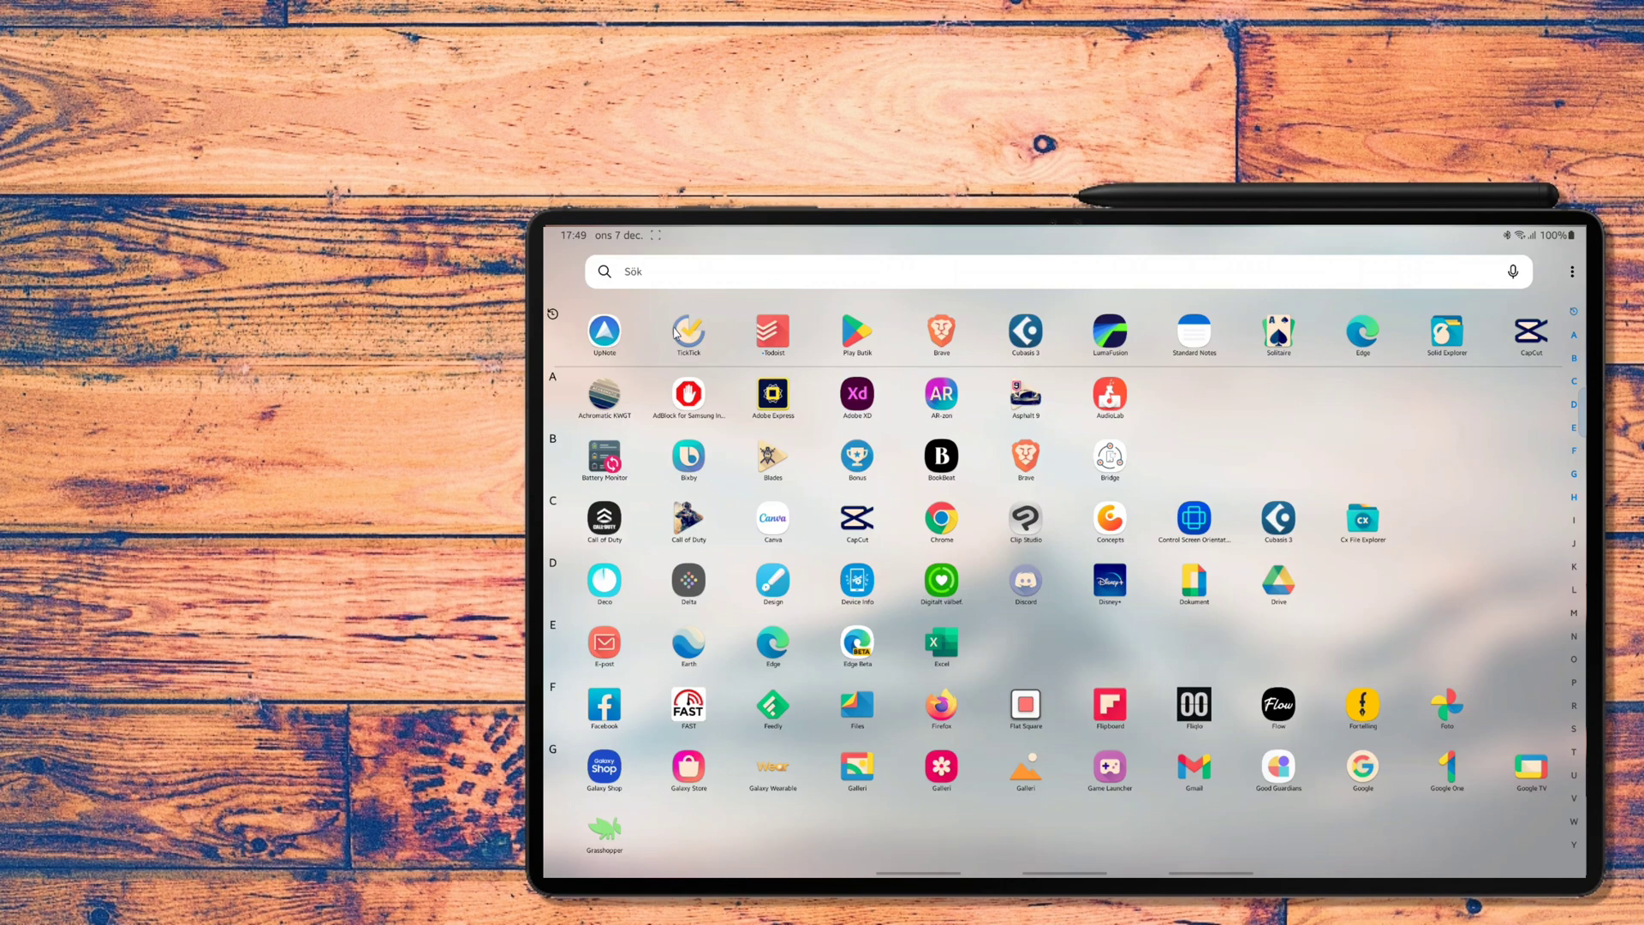
click(688, 334)
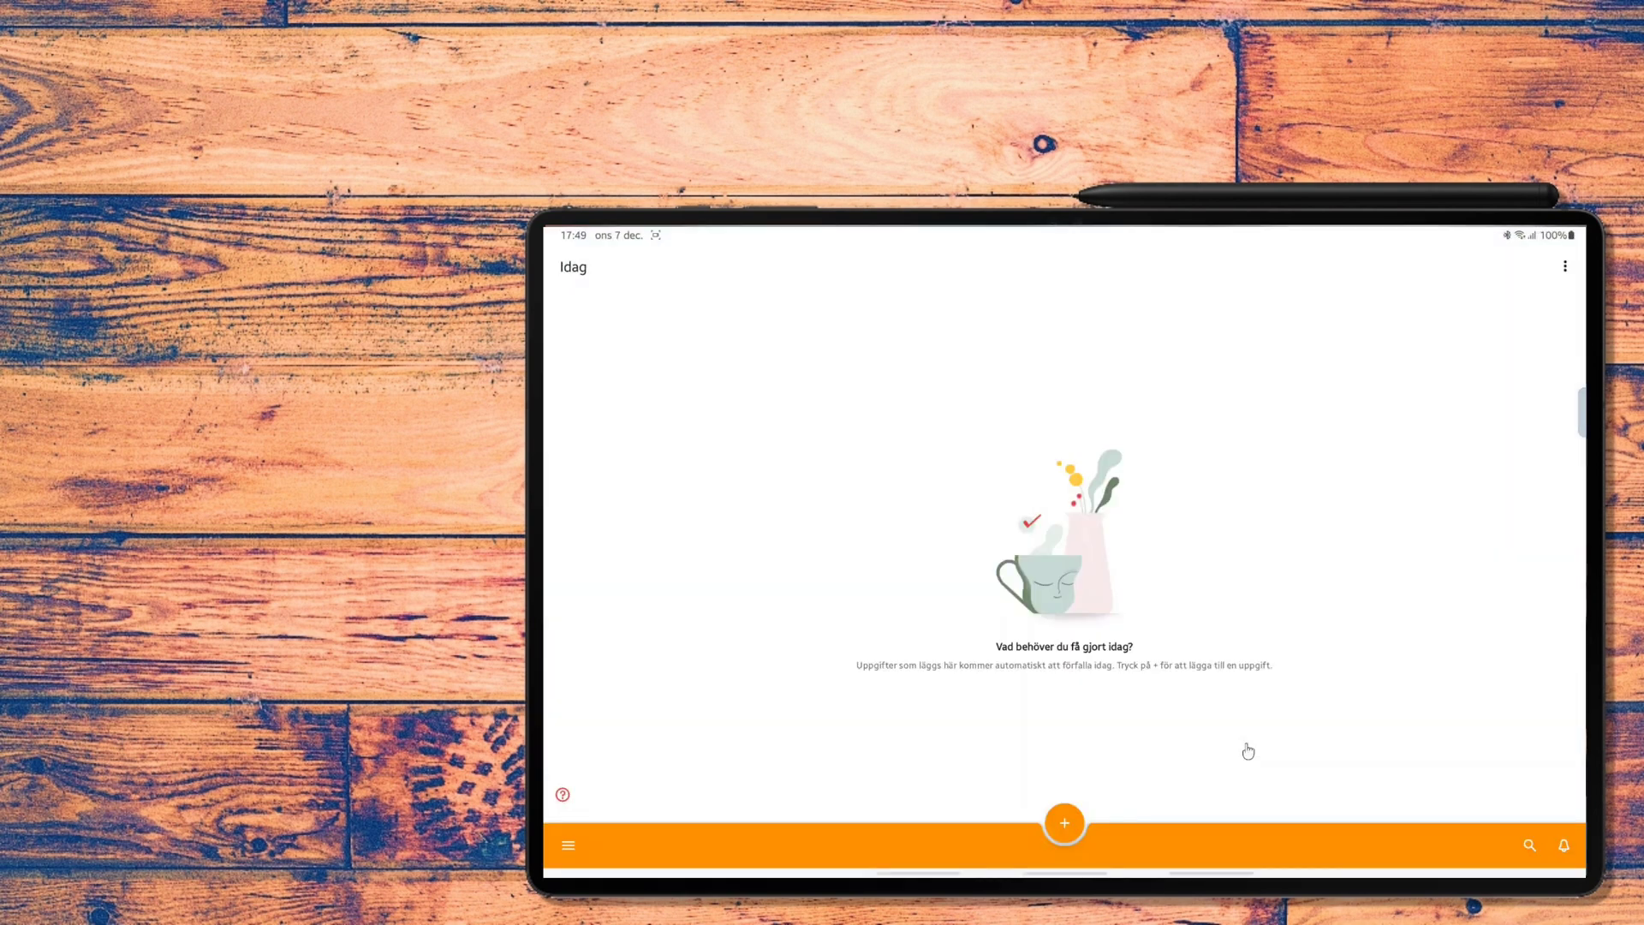
mouse_move(1448, 724)
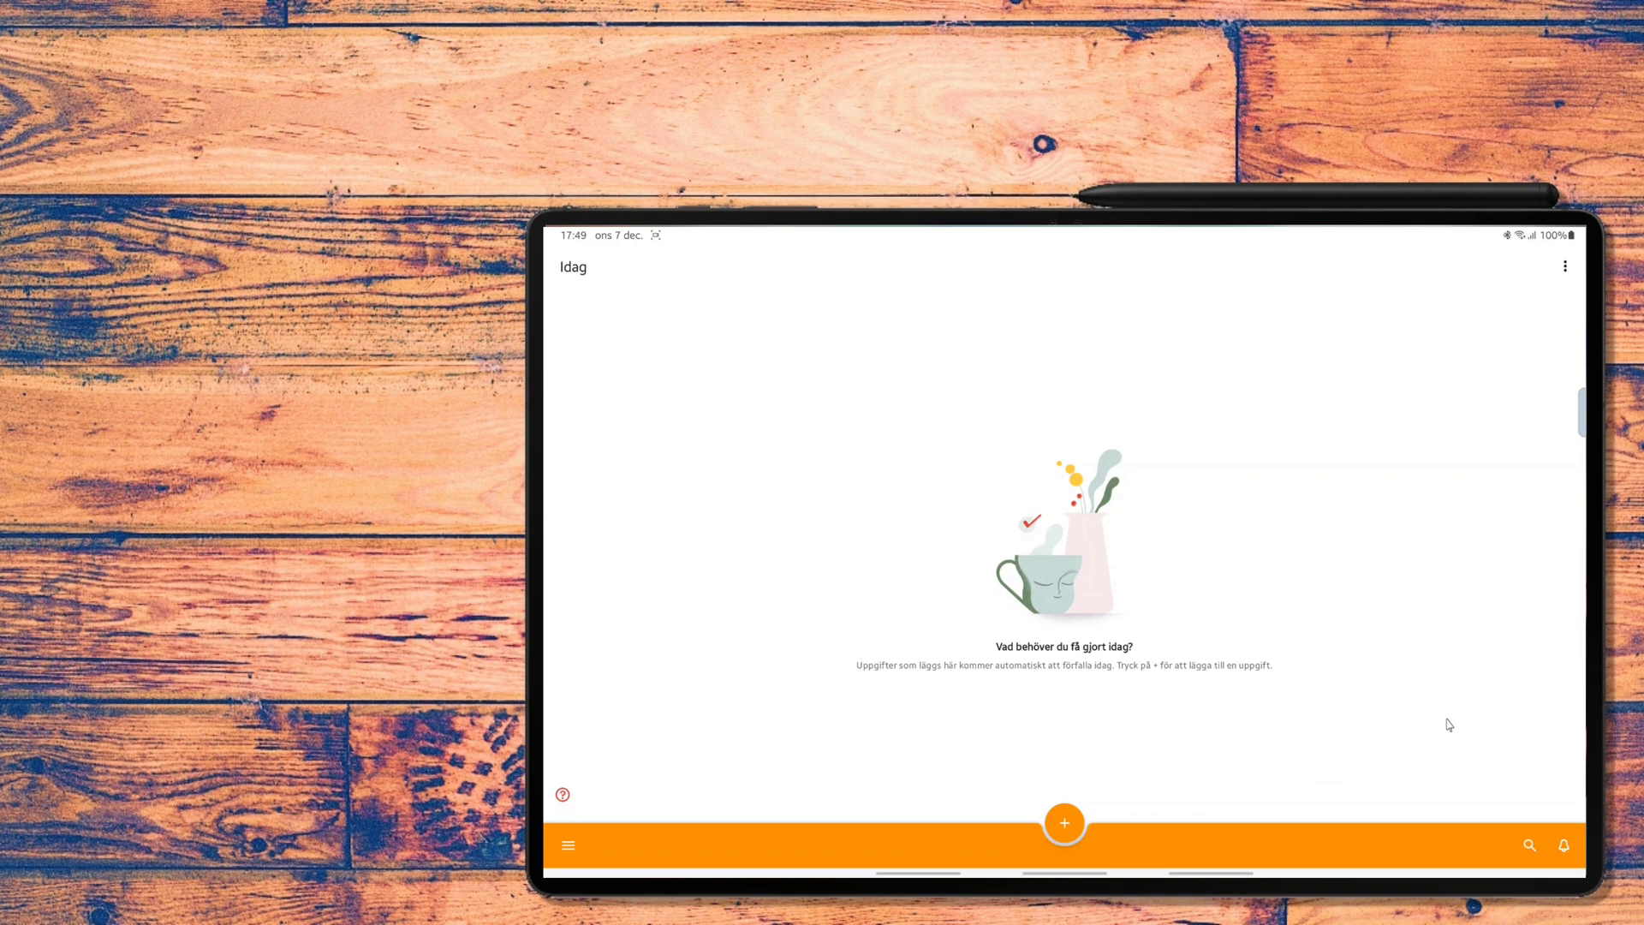
mouse_move(1529, 358)
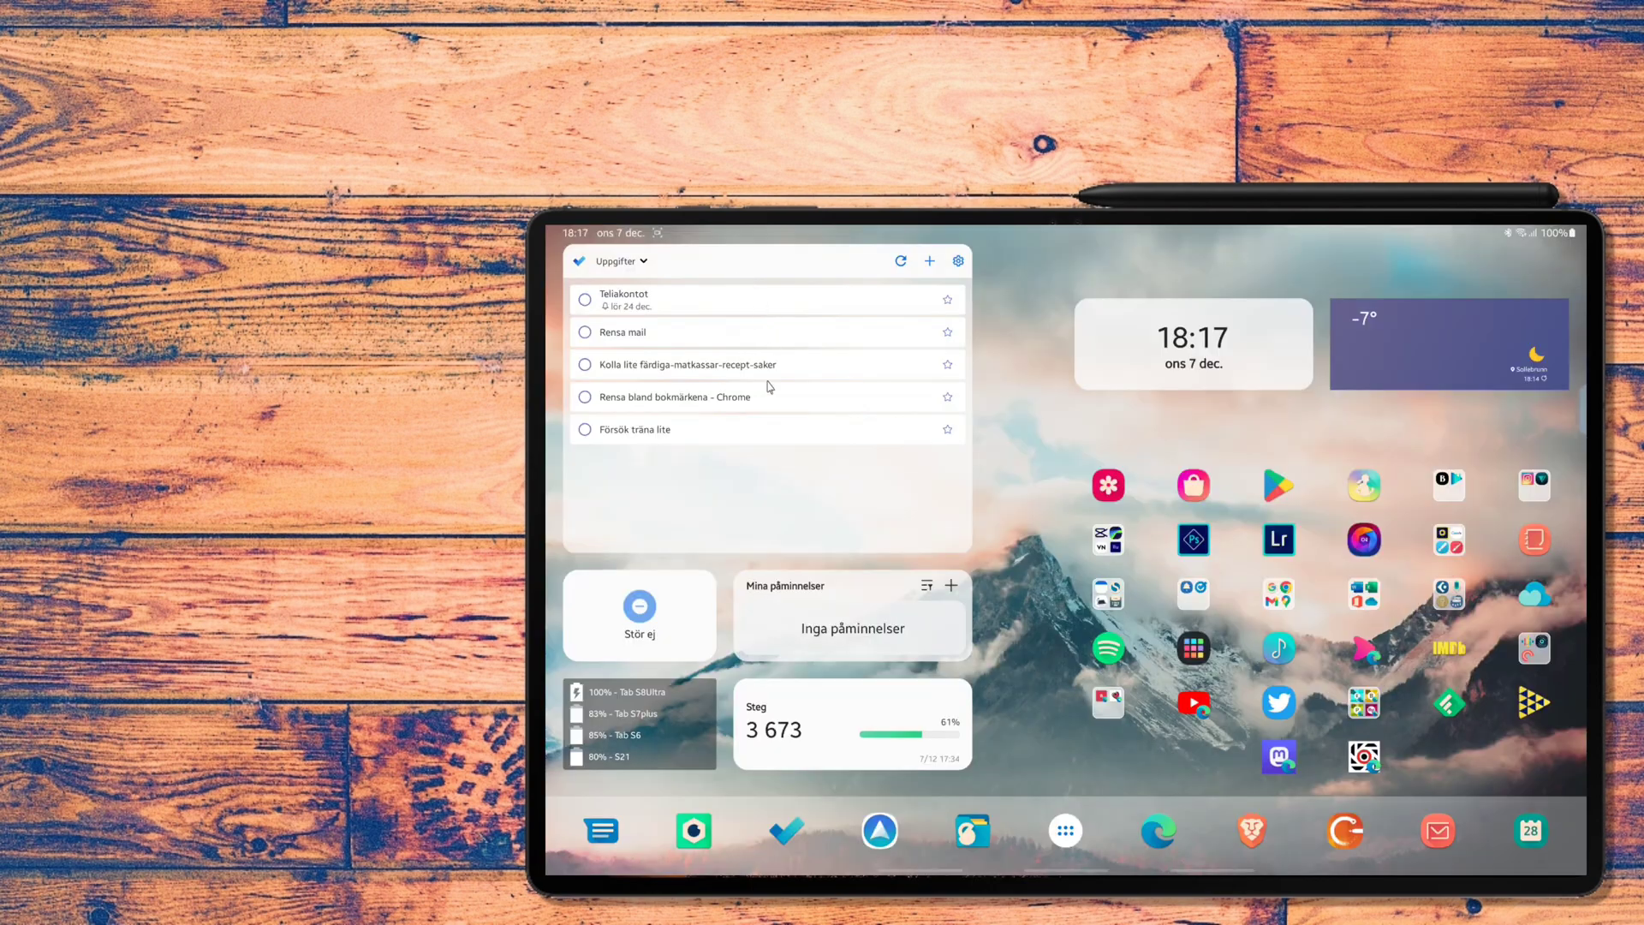
mouse_move(747, 269)
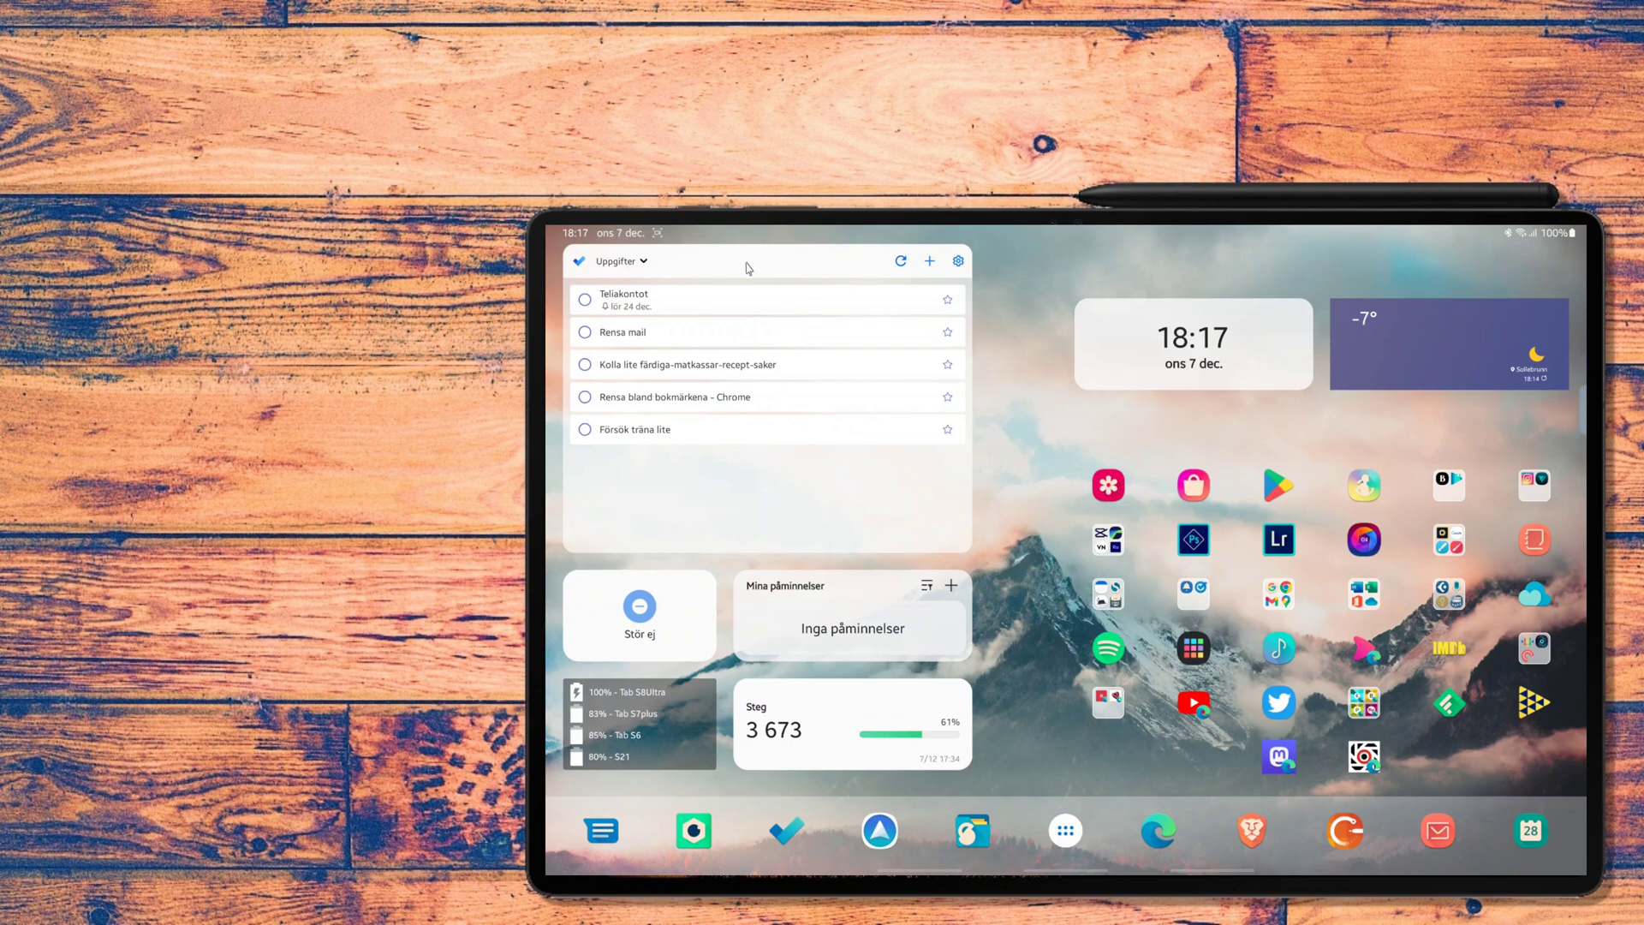
mouse_move(889, 293)
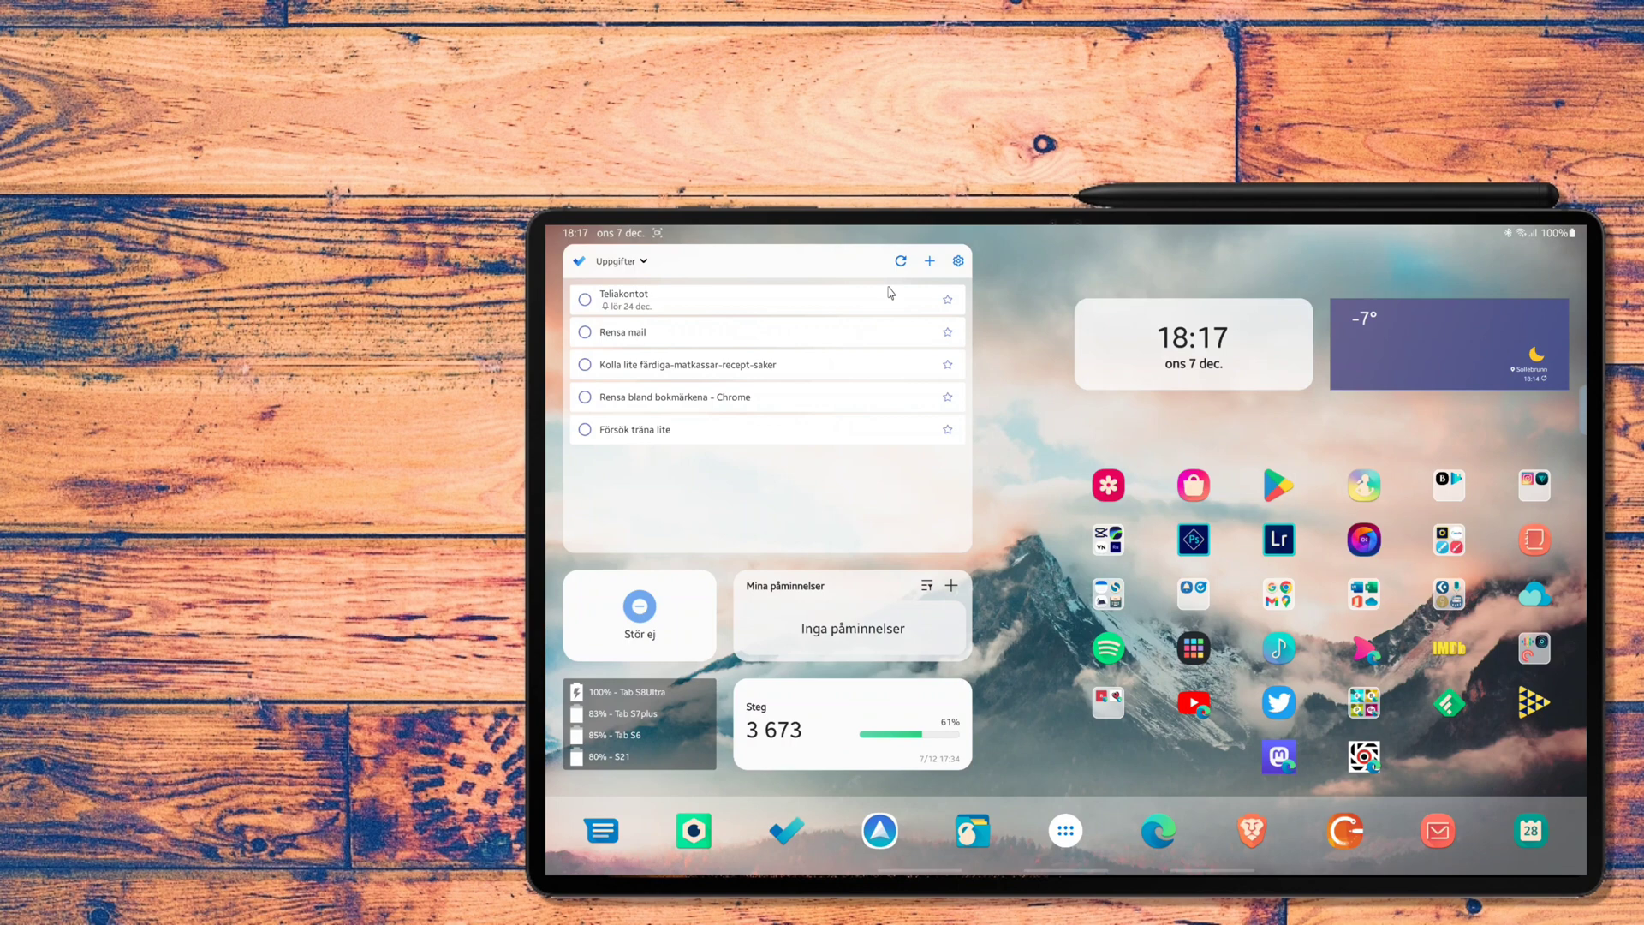
- Start a new task from the Microsoft To Do widget's + button
click(928, 261)
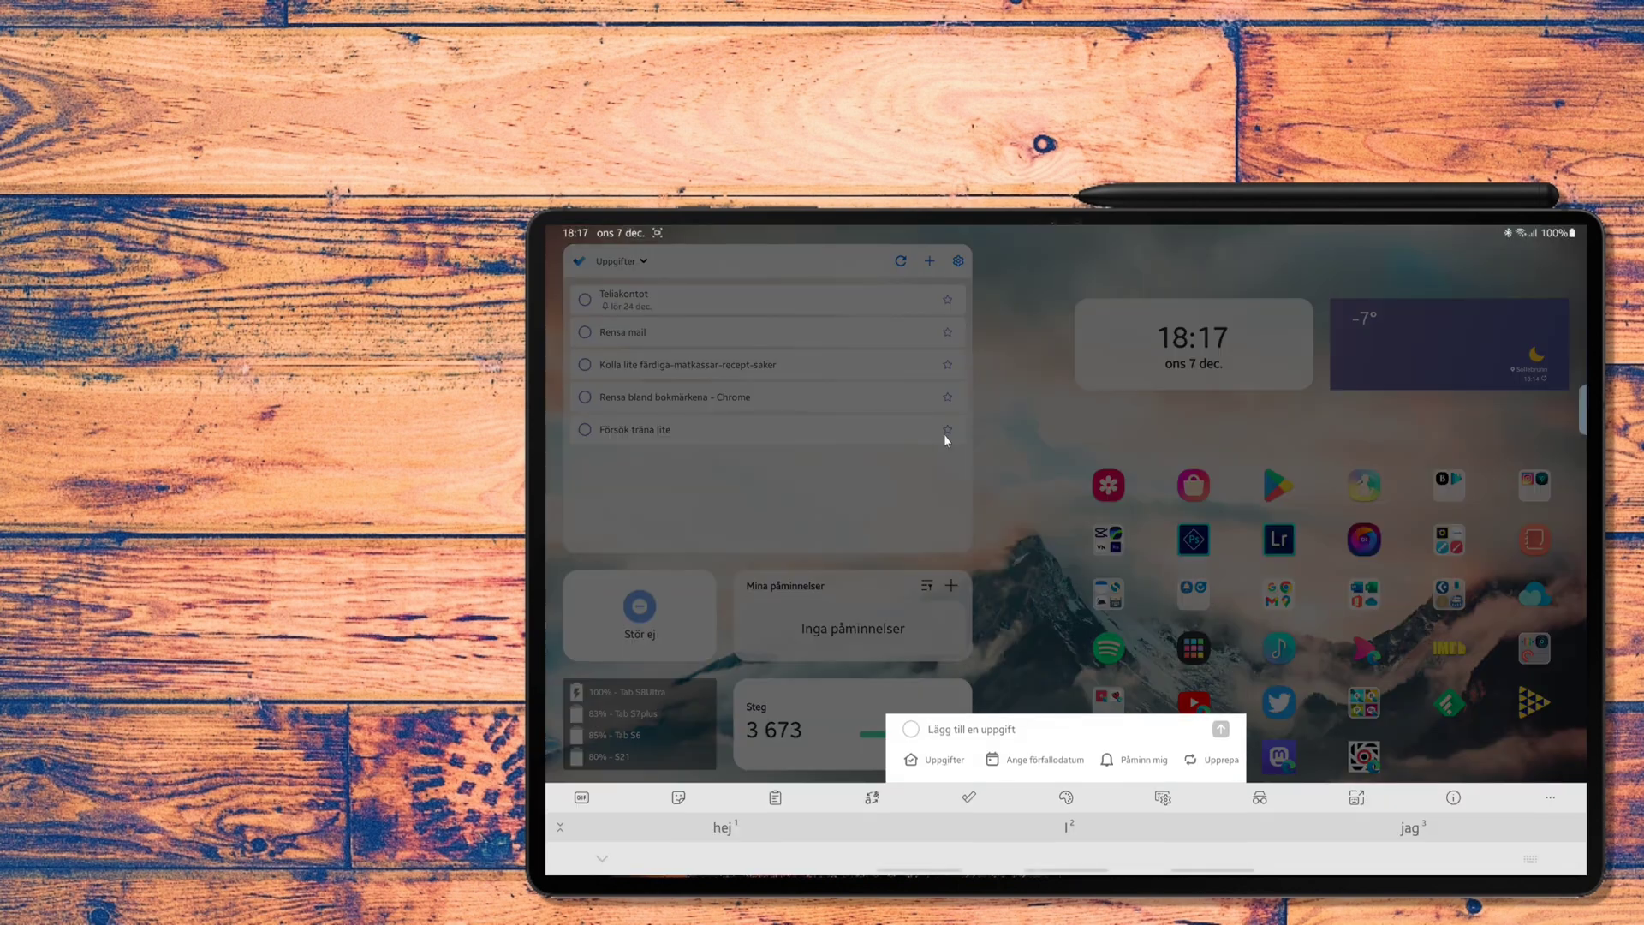
mouse_move(1029, 697)
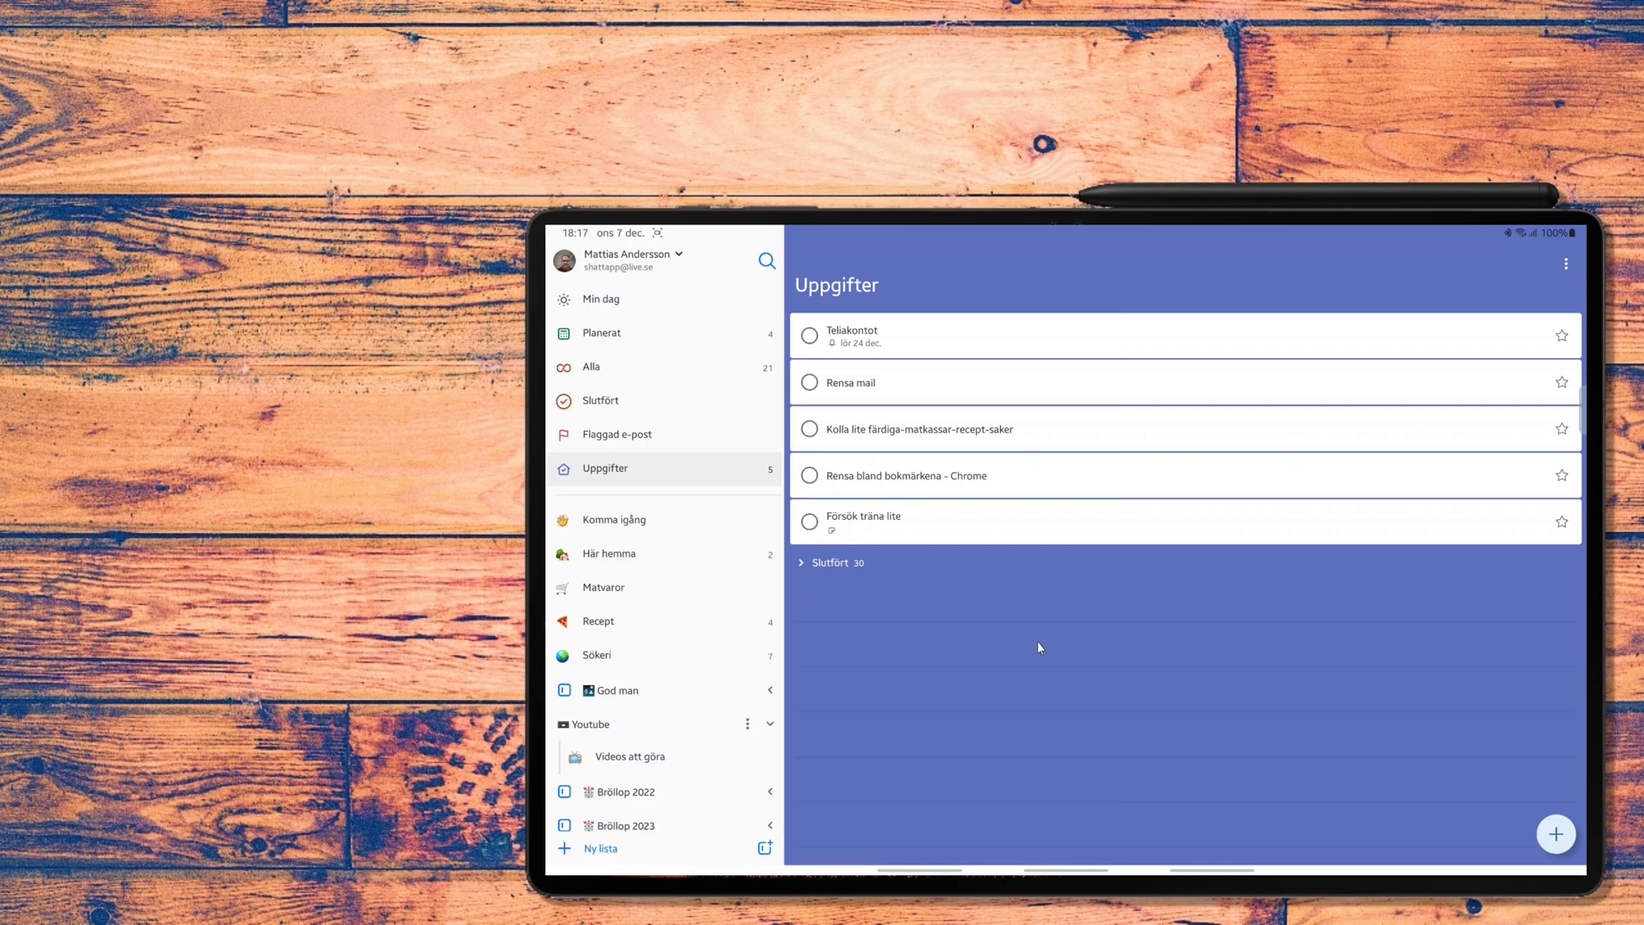
mouse_move(880, 519)
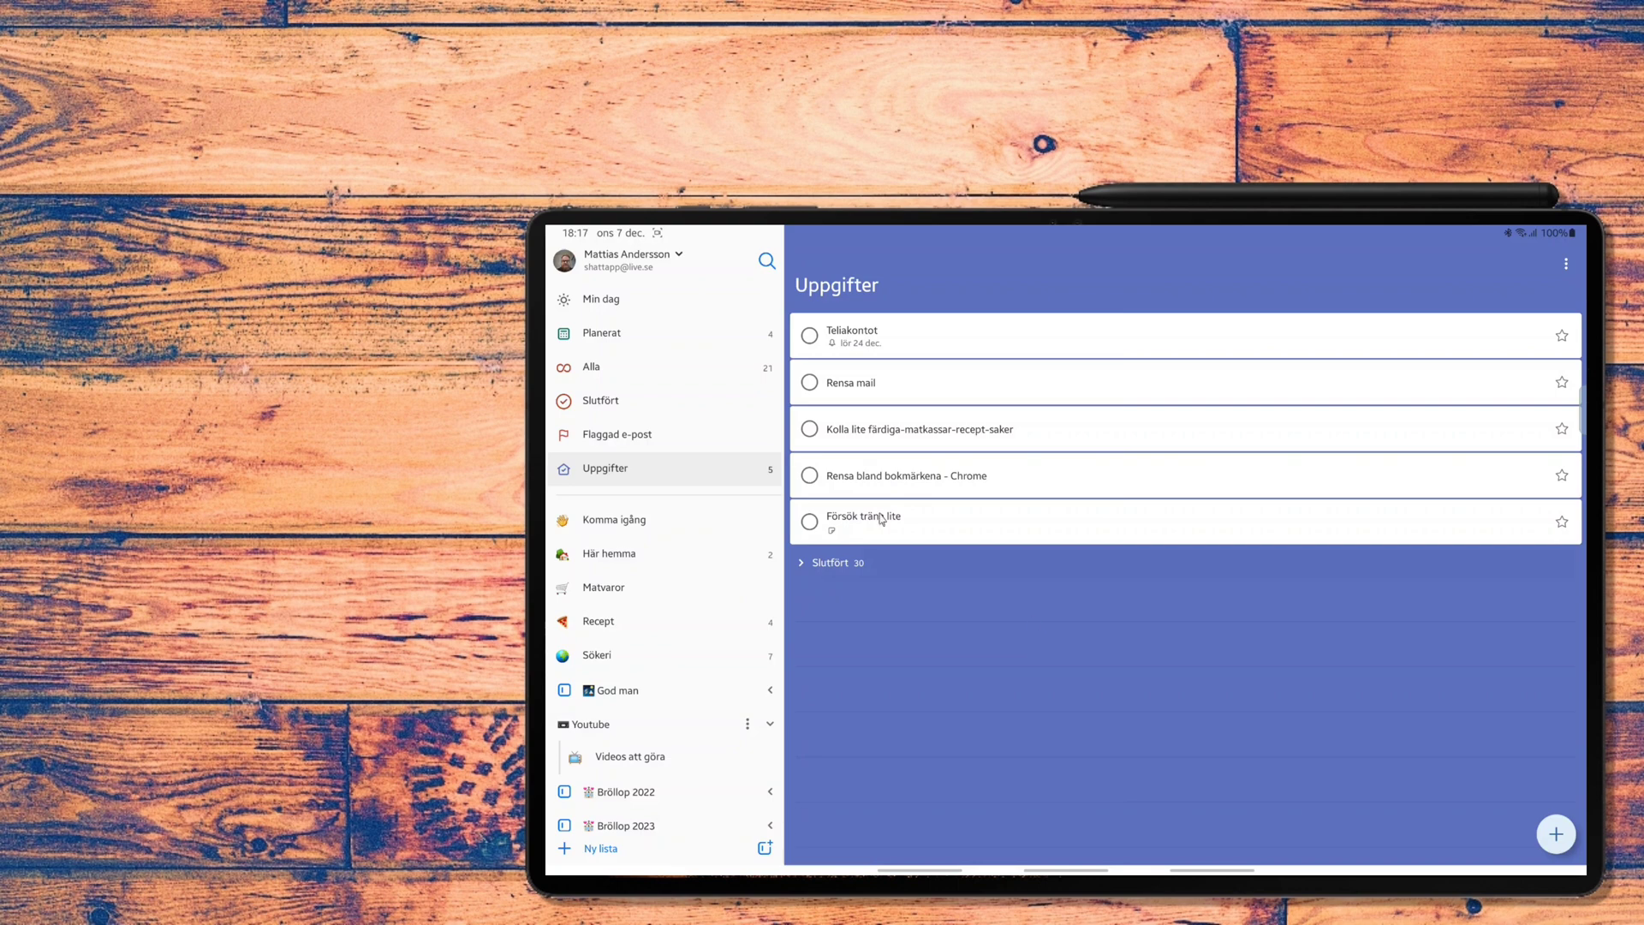
mouse_move(1557, 835)
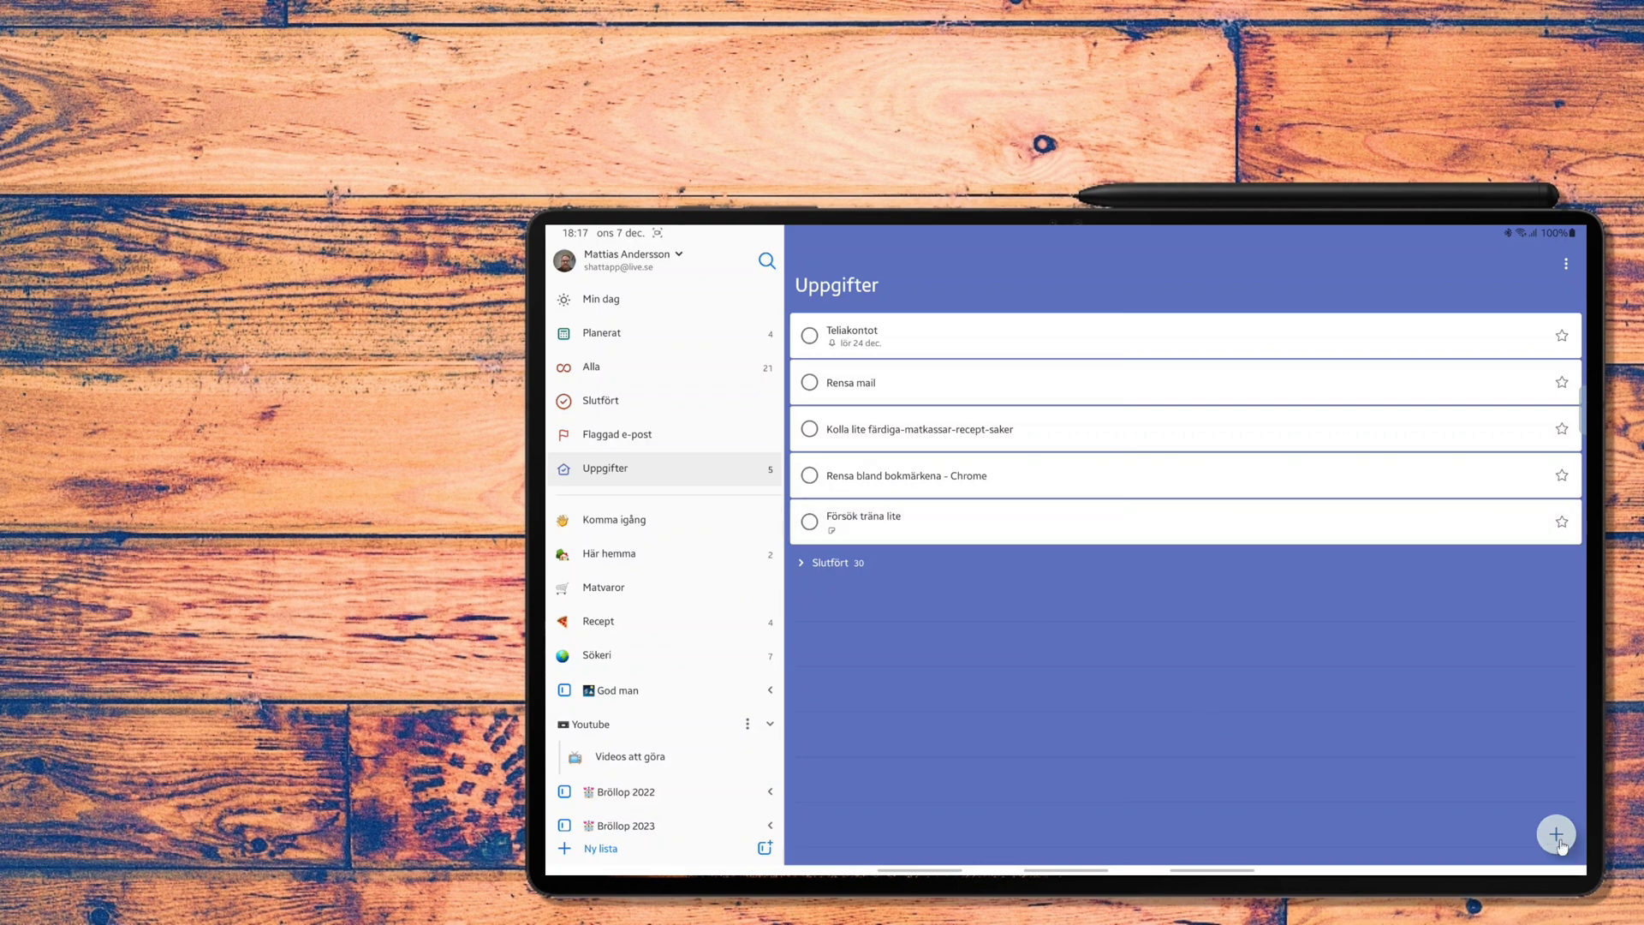
- Add the task 'ny grej', due today, to the Uppgifter list
click(1557, 834)
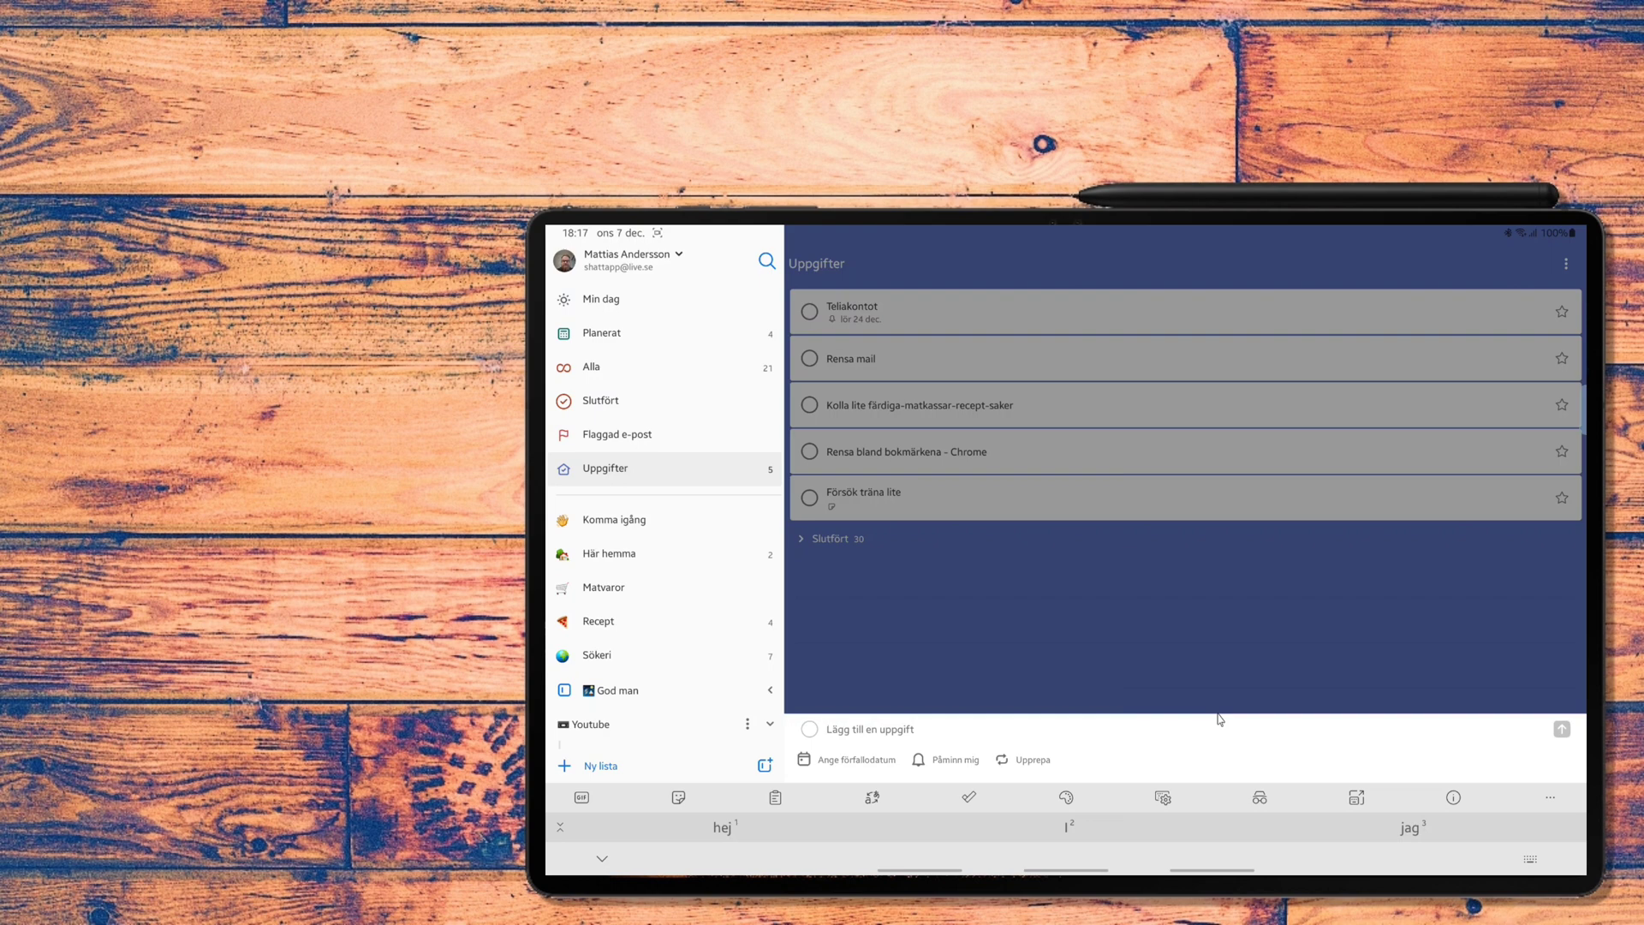
text(n)
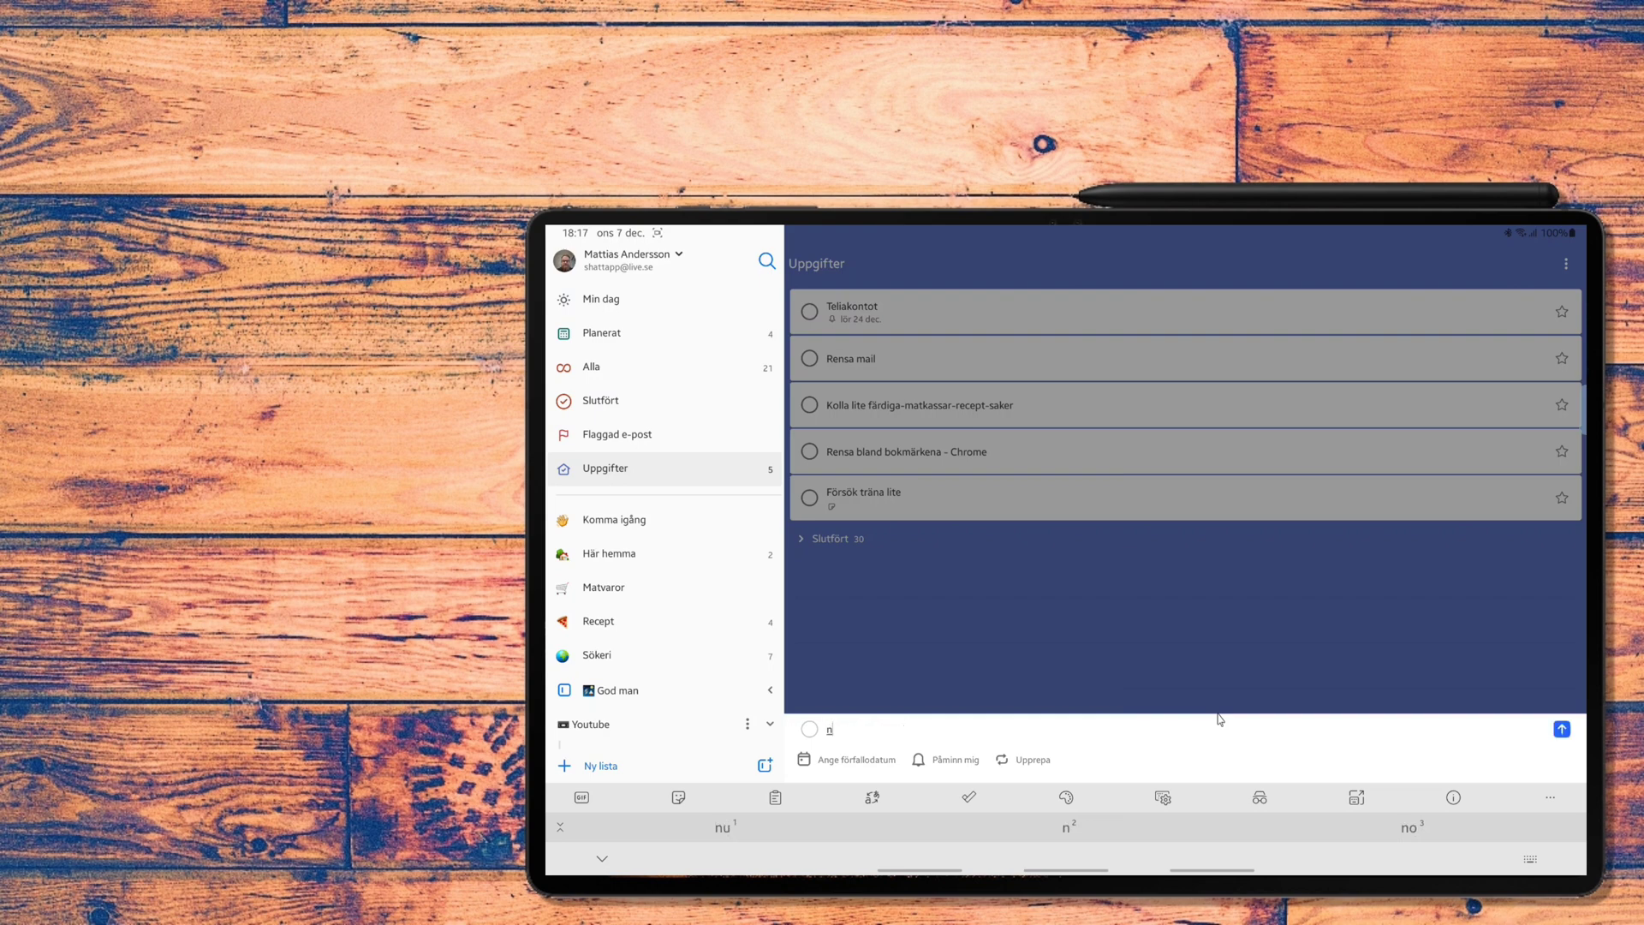
click(1558, 728)
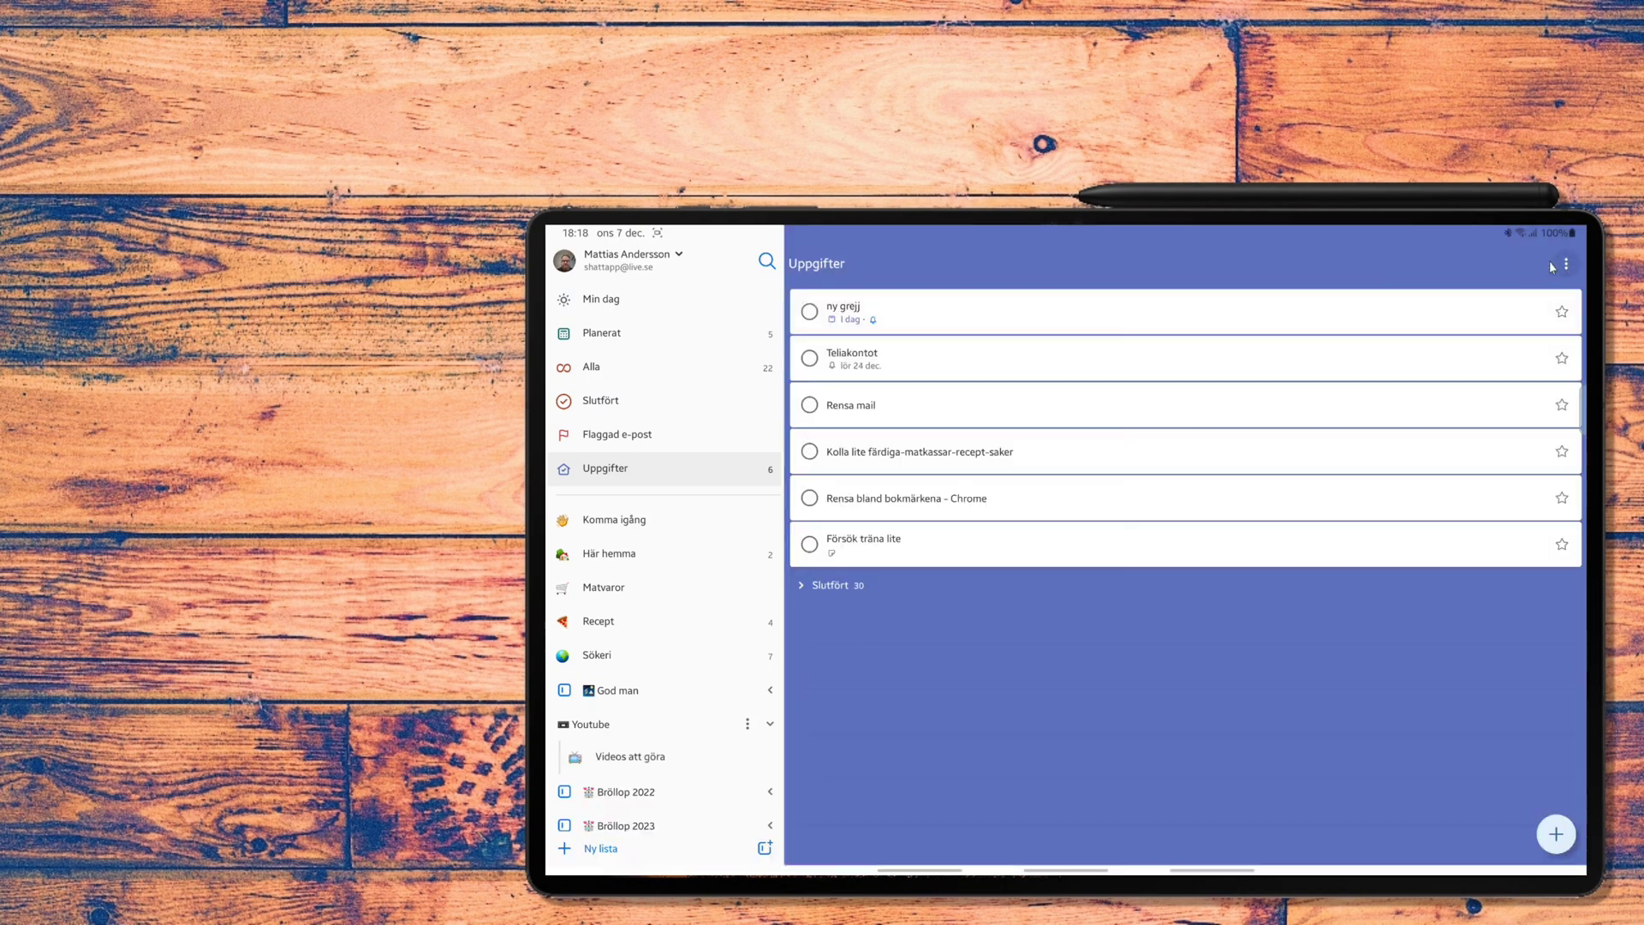
- Select 'ny grej' and reach the new-list dialog from its more-actions menu
click(808, 309)
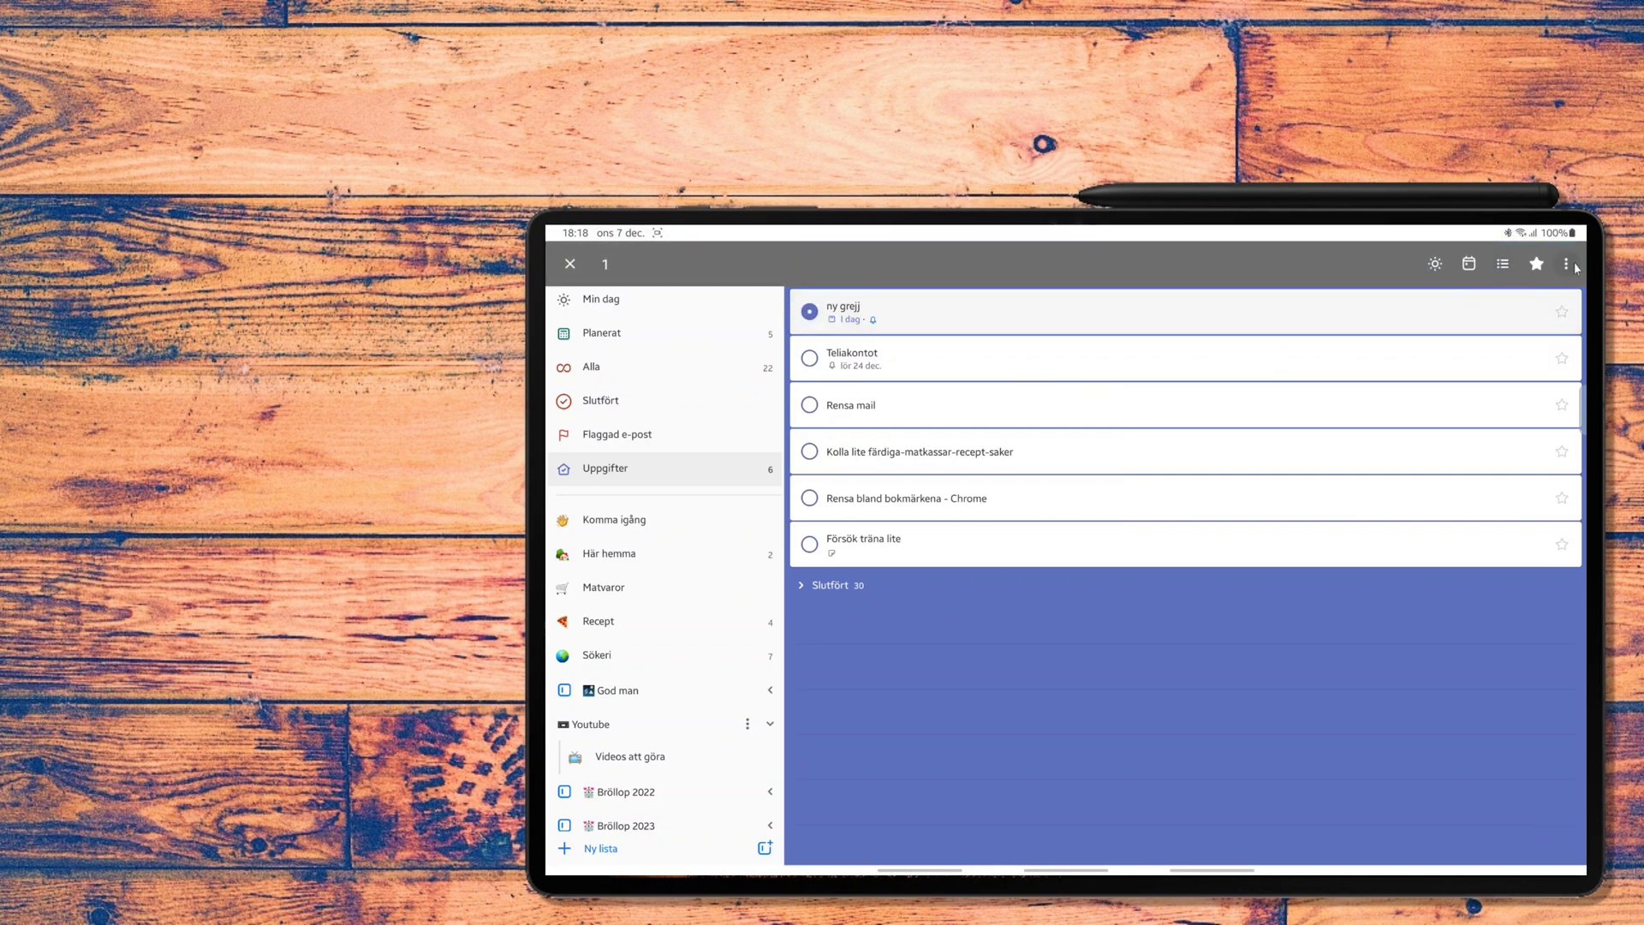
click(1572, 264)
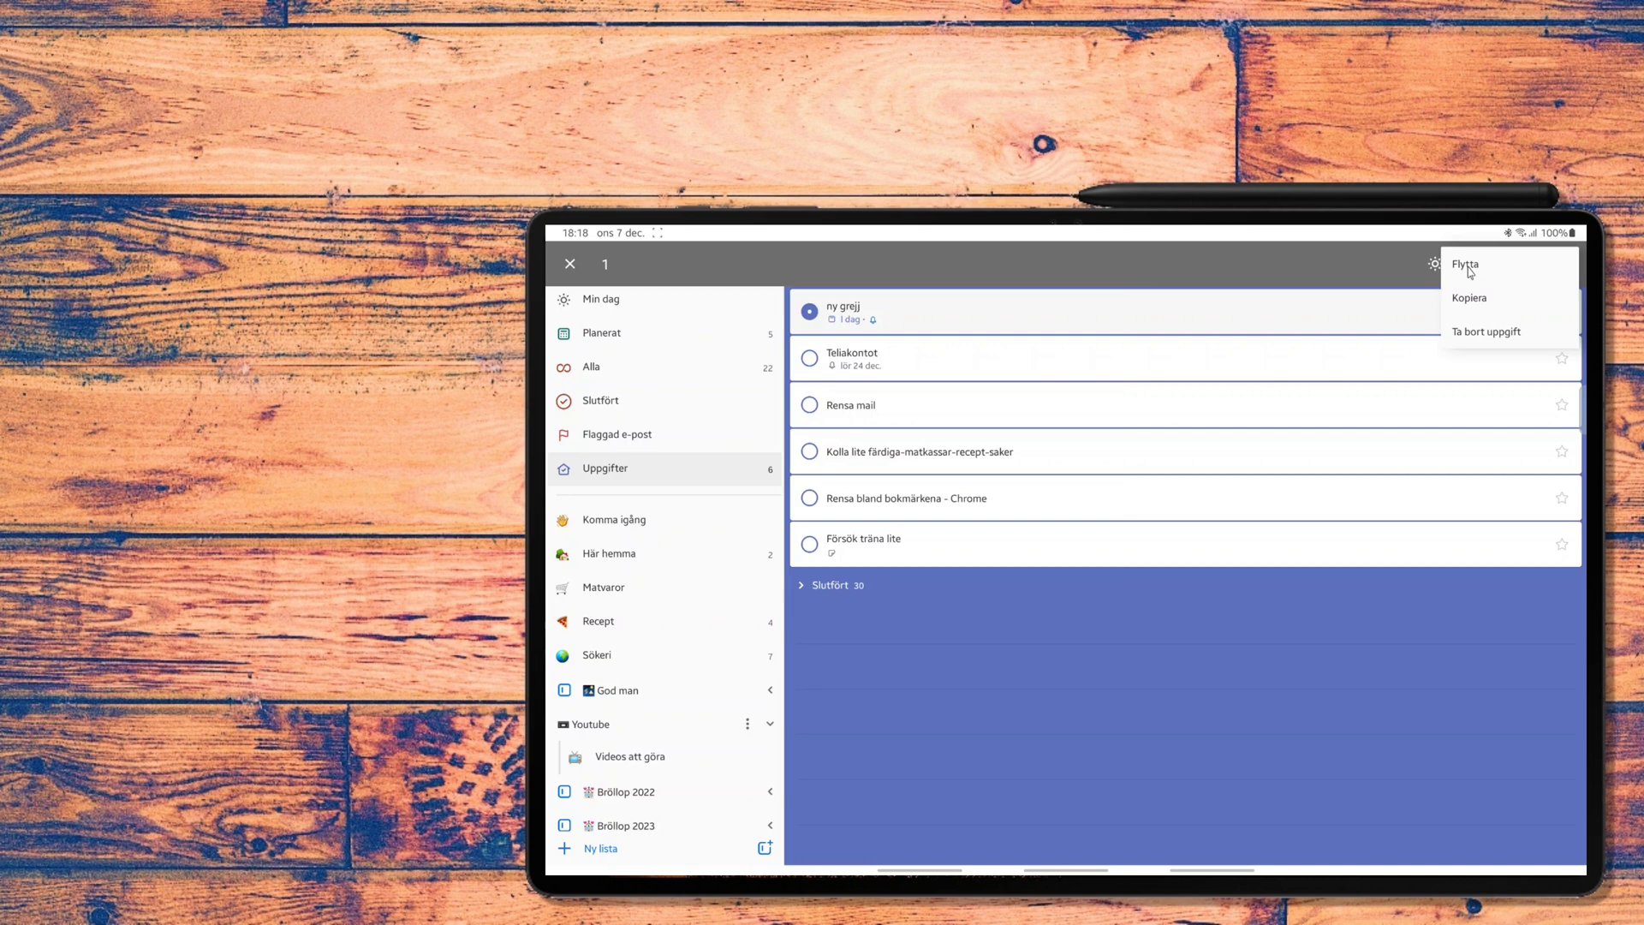
click(1464, 264)
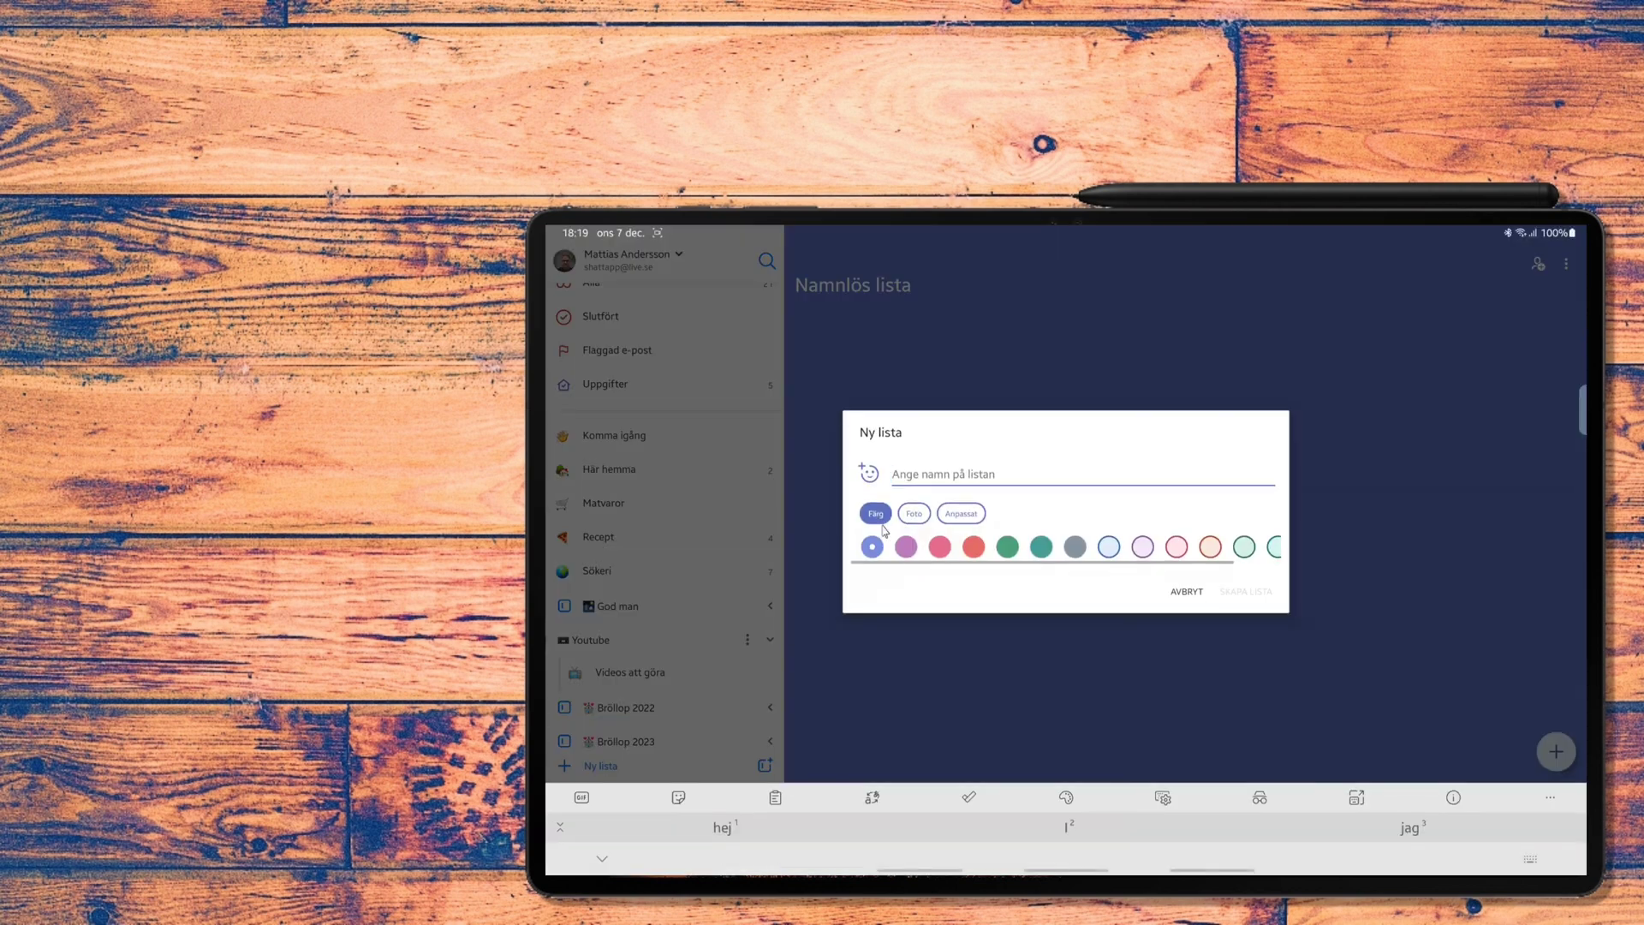
- Create the list 'ny lista' and add the task 'ny sak' to it
text(ny)
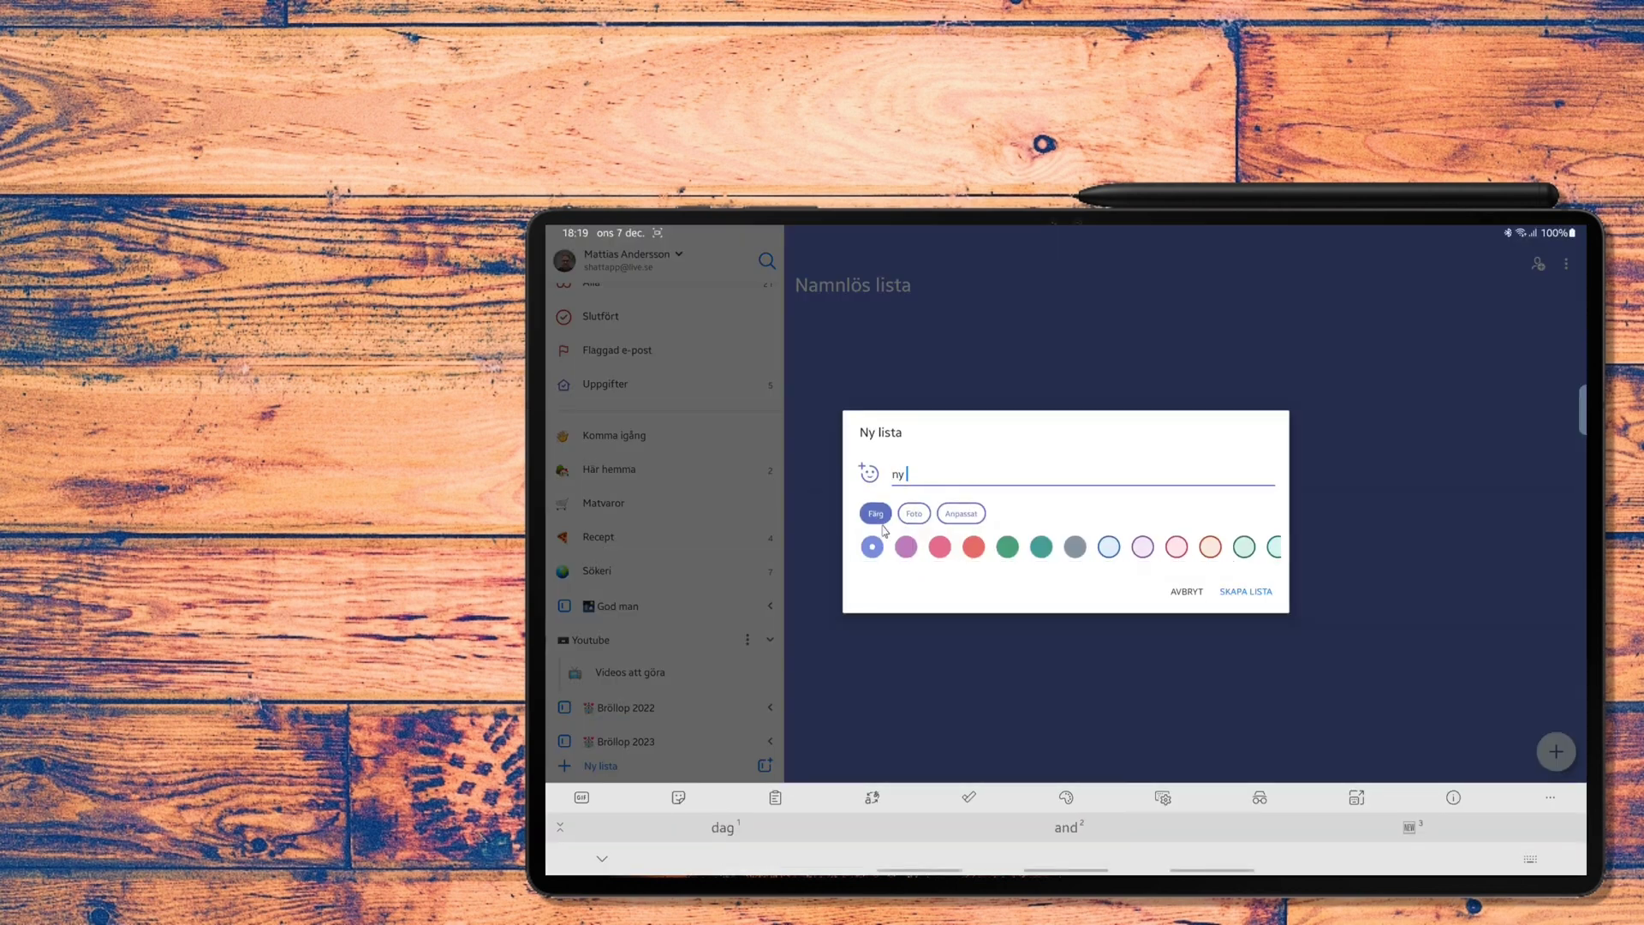
click(1245, 590)
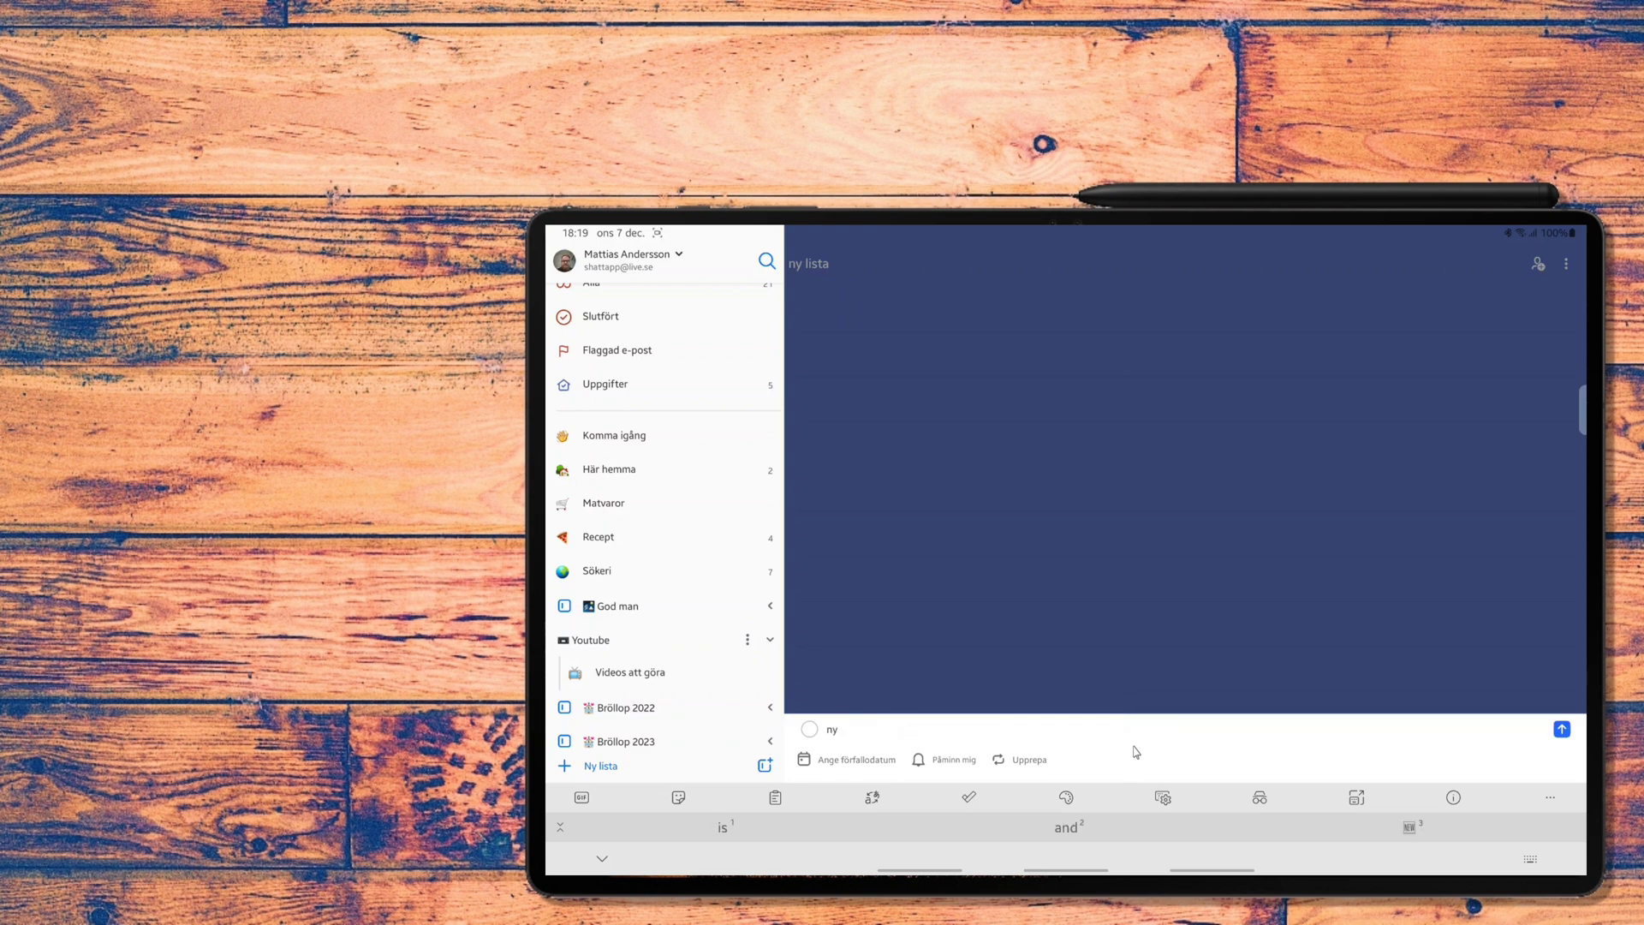
click(1560, 730)
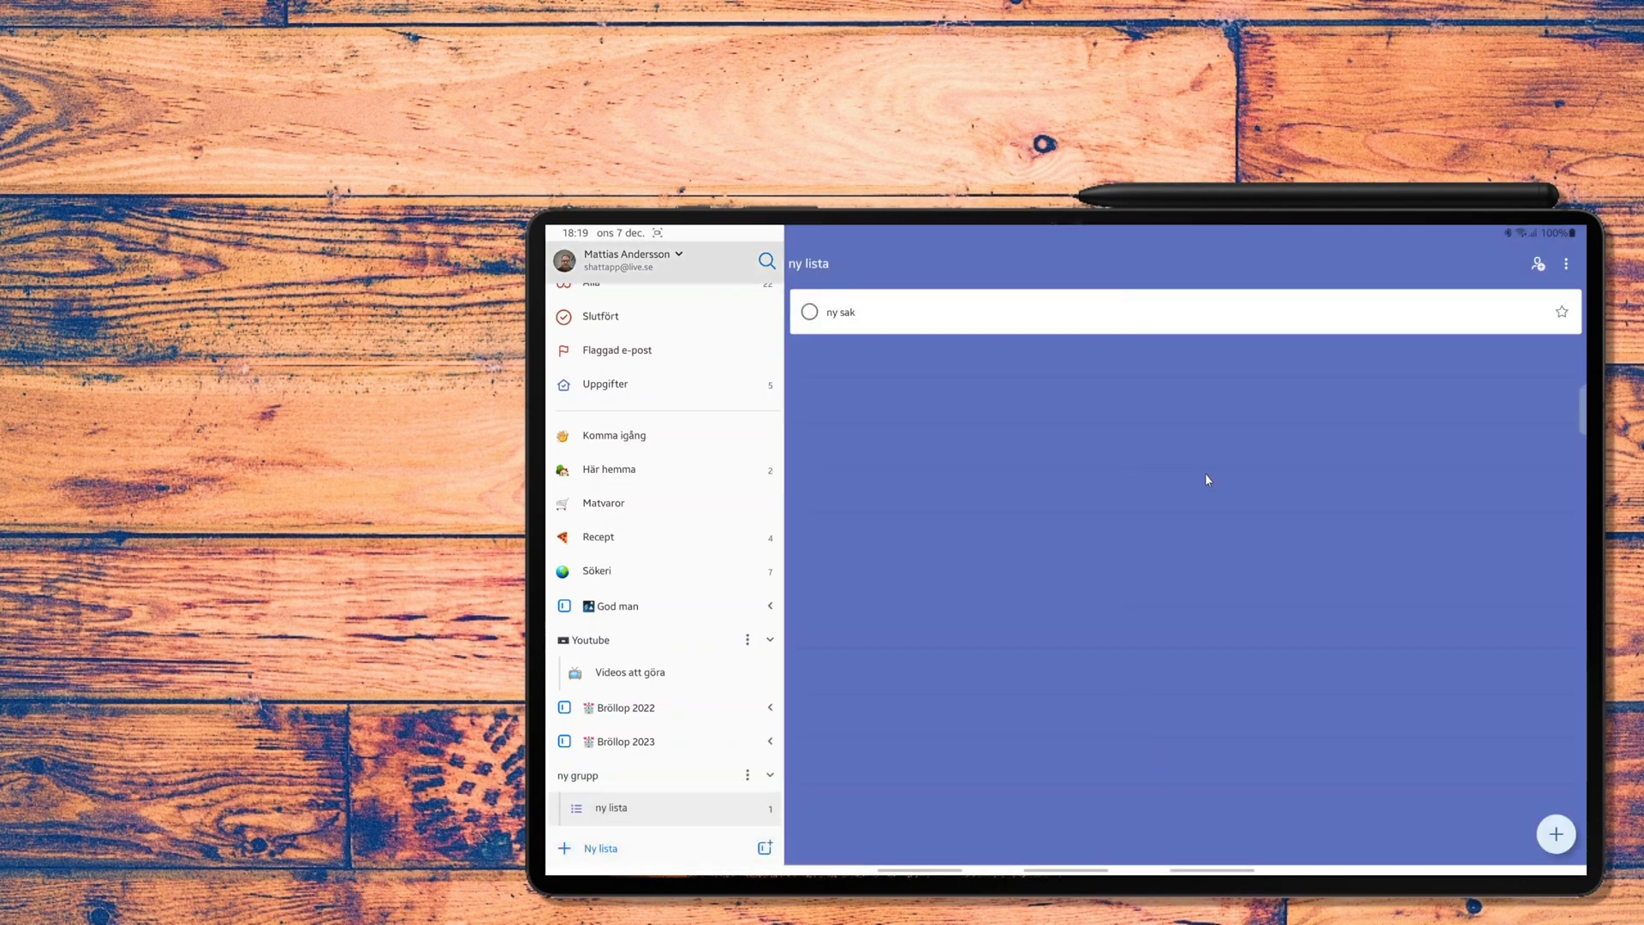
- Give the 'ny sak' task a step with the text 'igen'
click(839, 312)
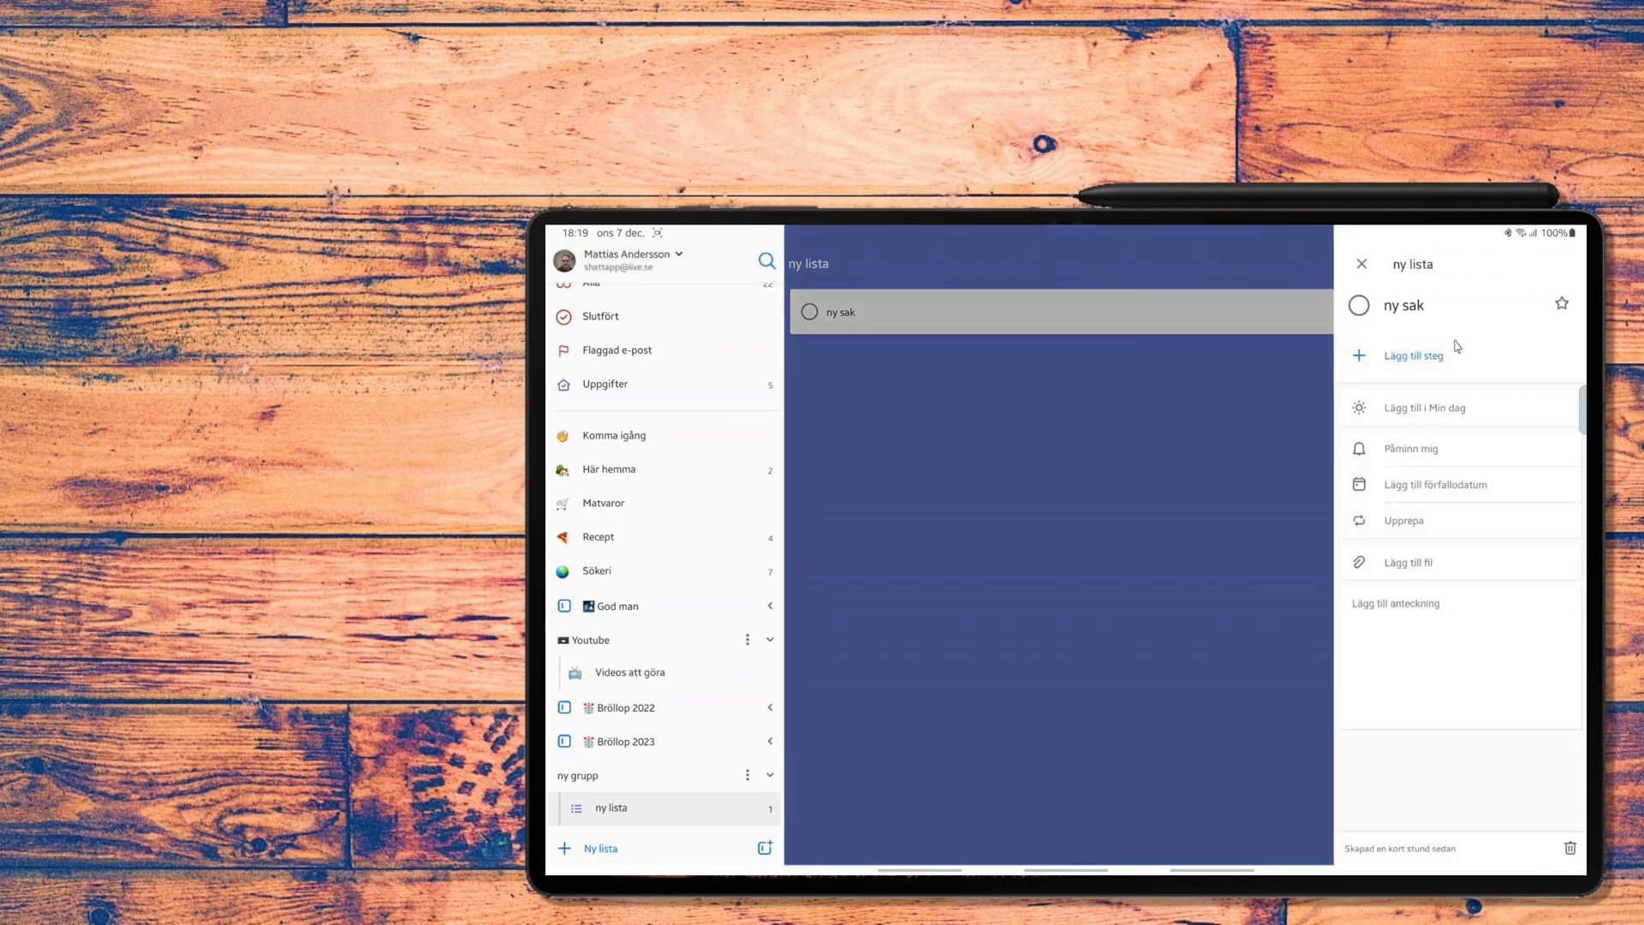
click(1413, 355)
text(ny sa)
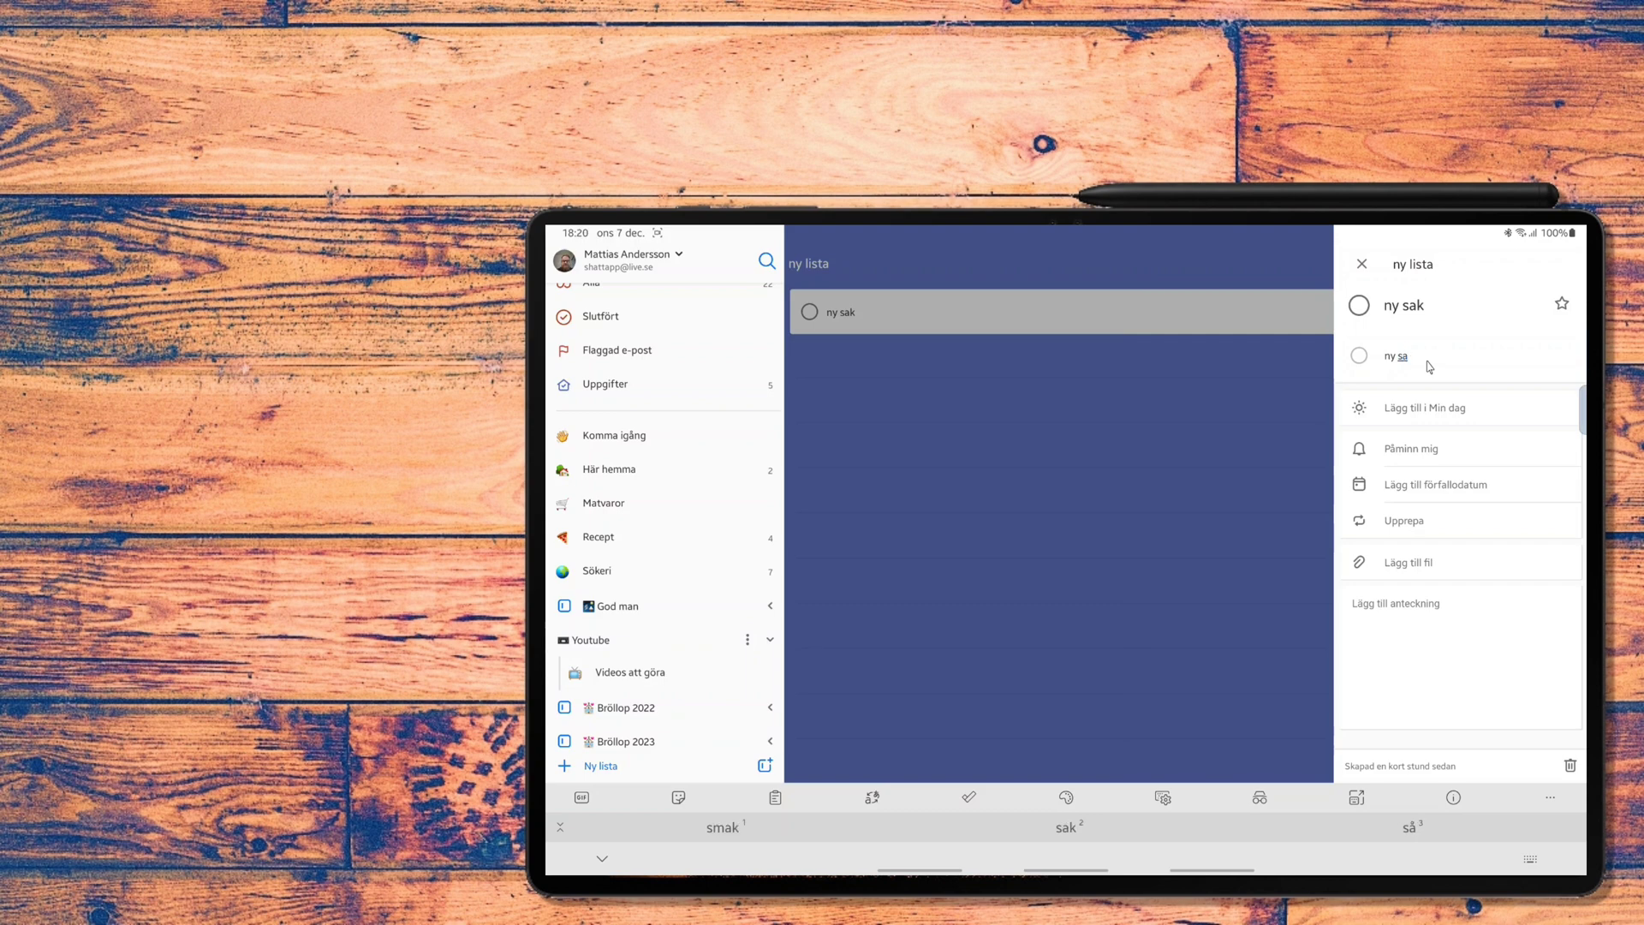
text(igen)
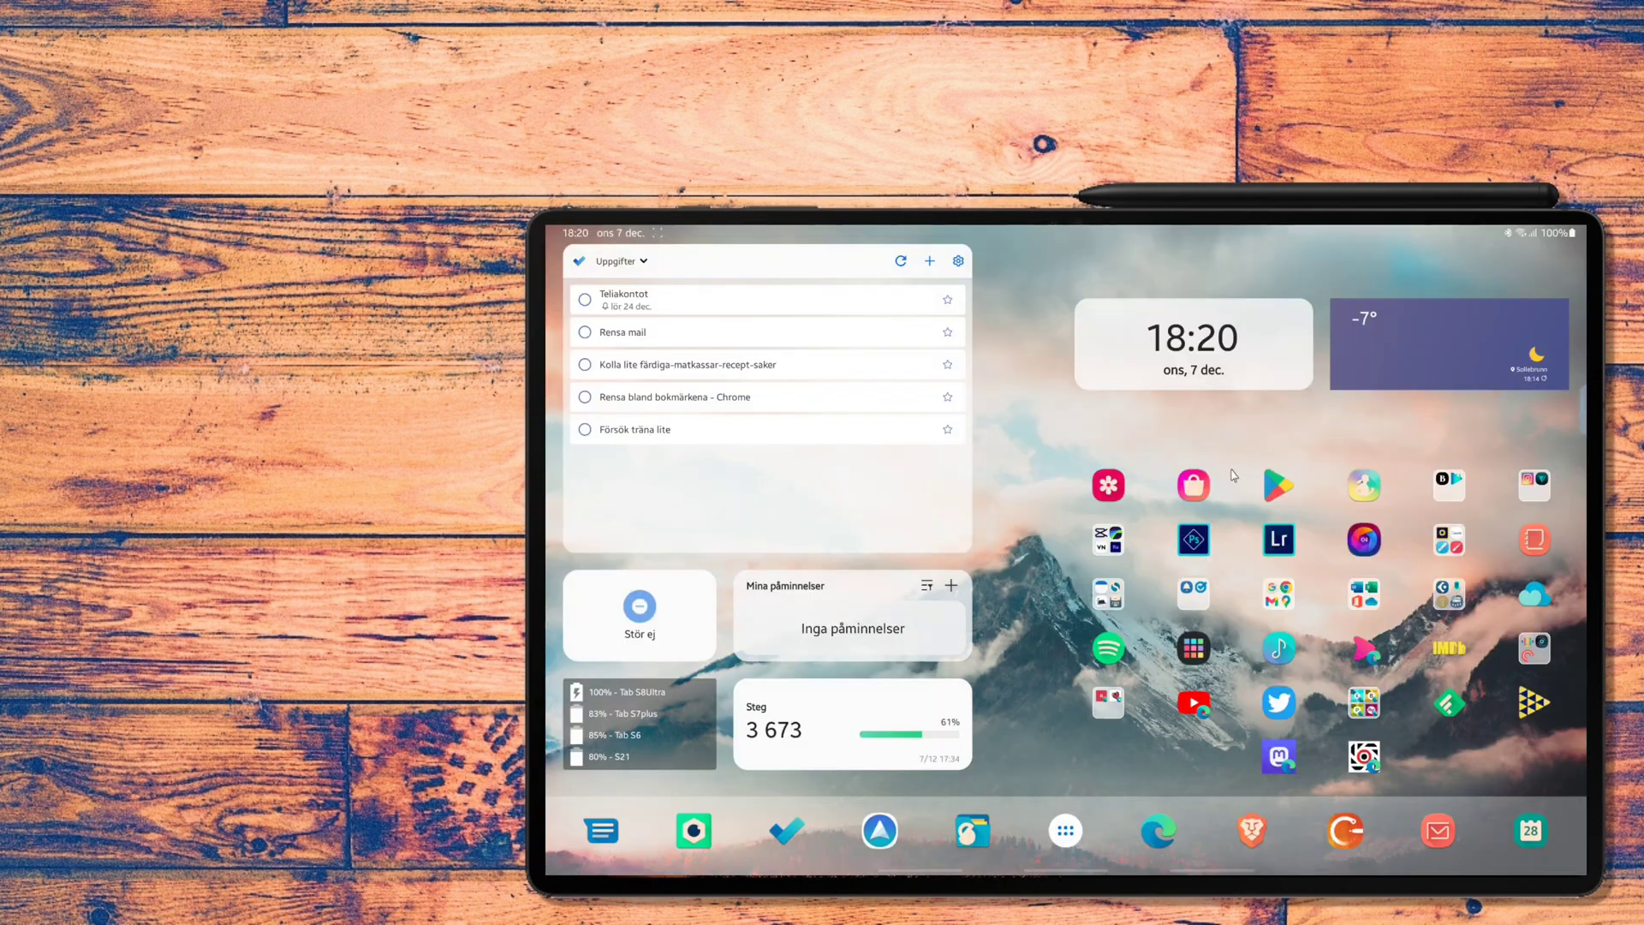
mouse_move(1249, 434)
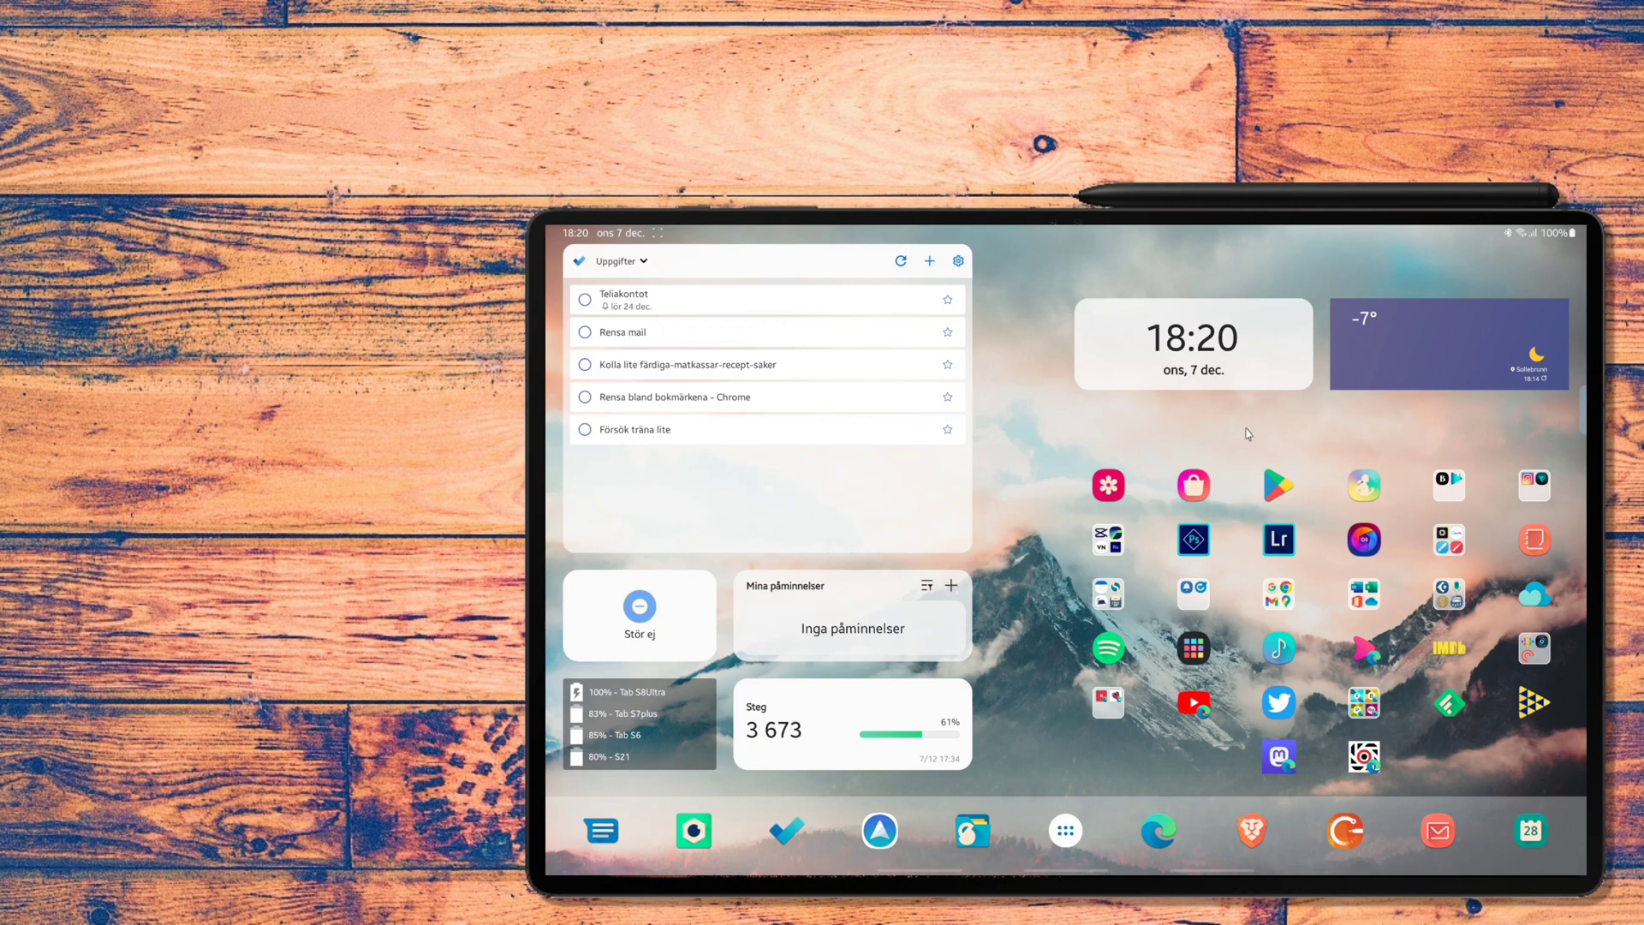
mouse_move(1284, 443)
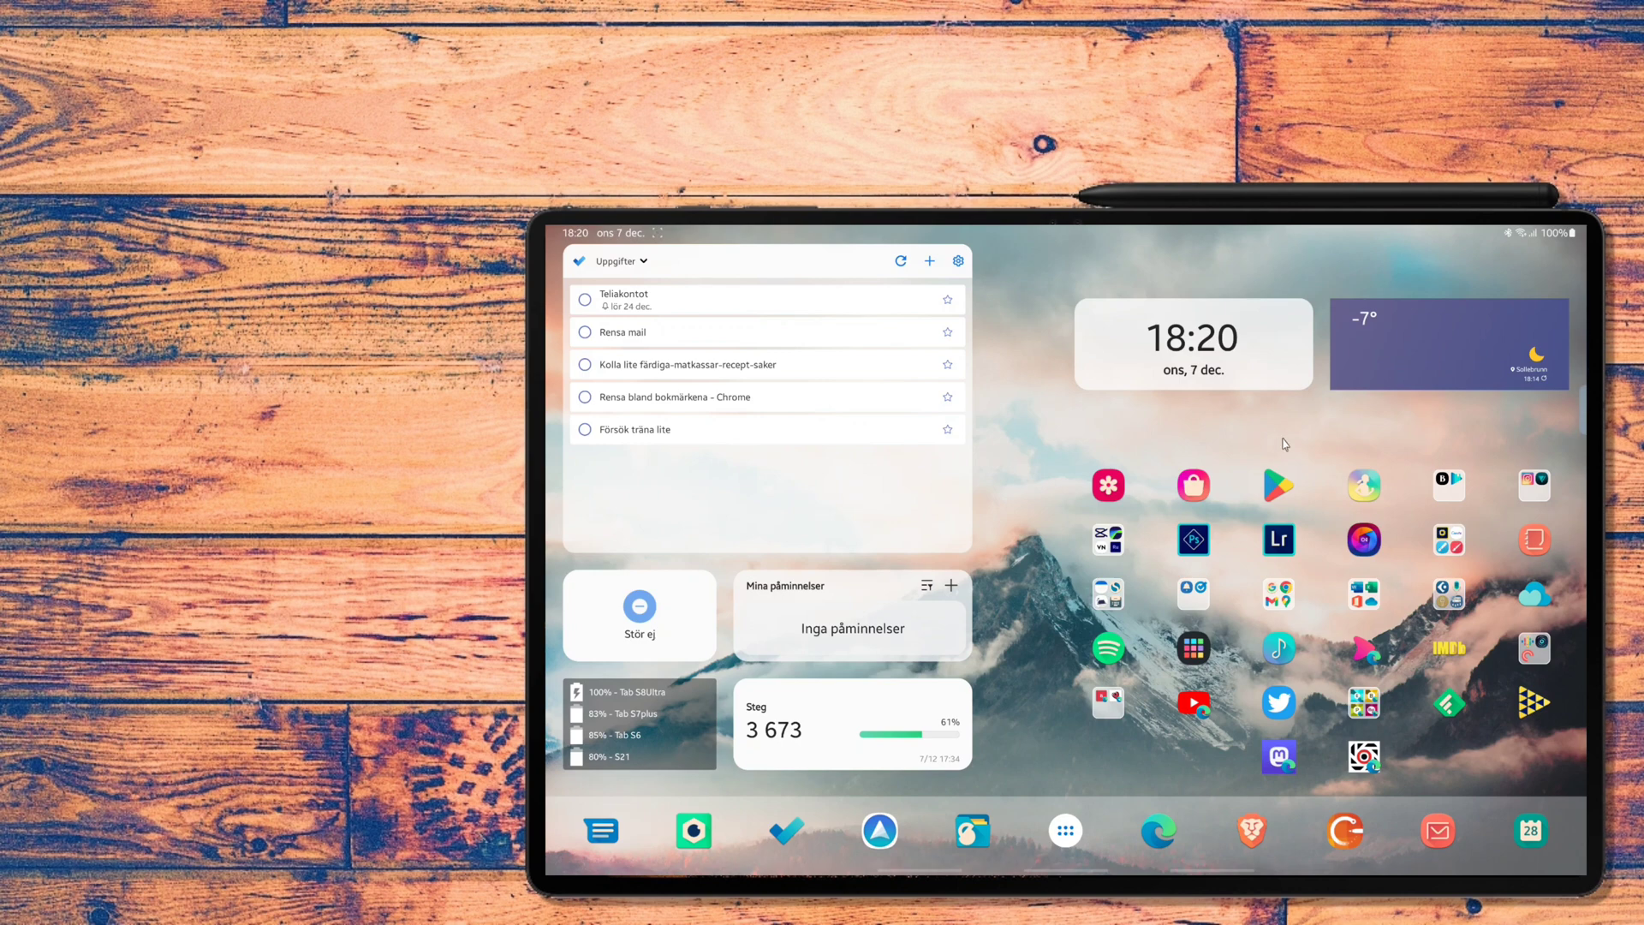